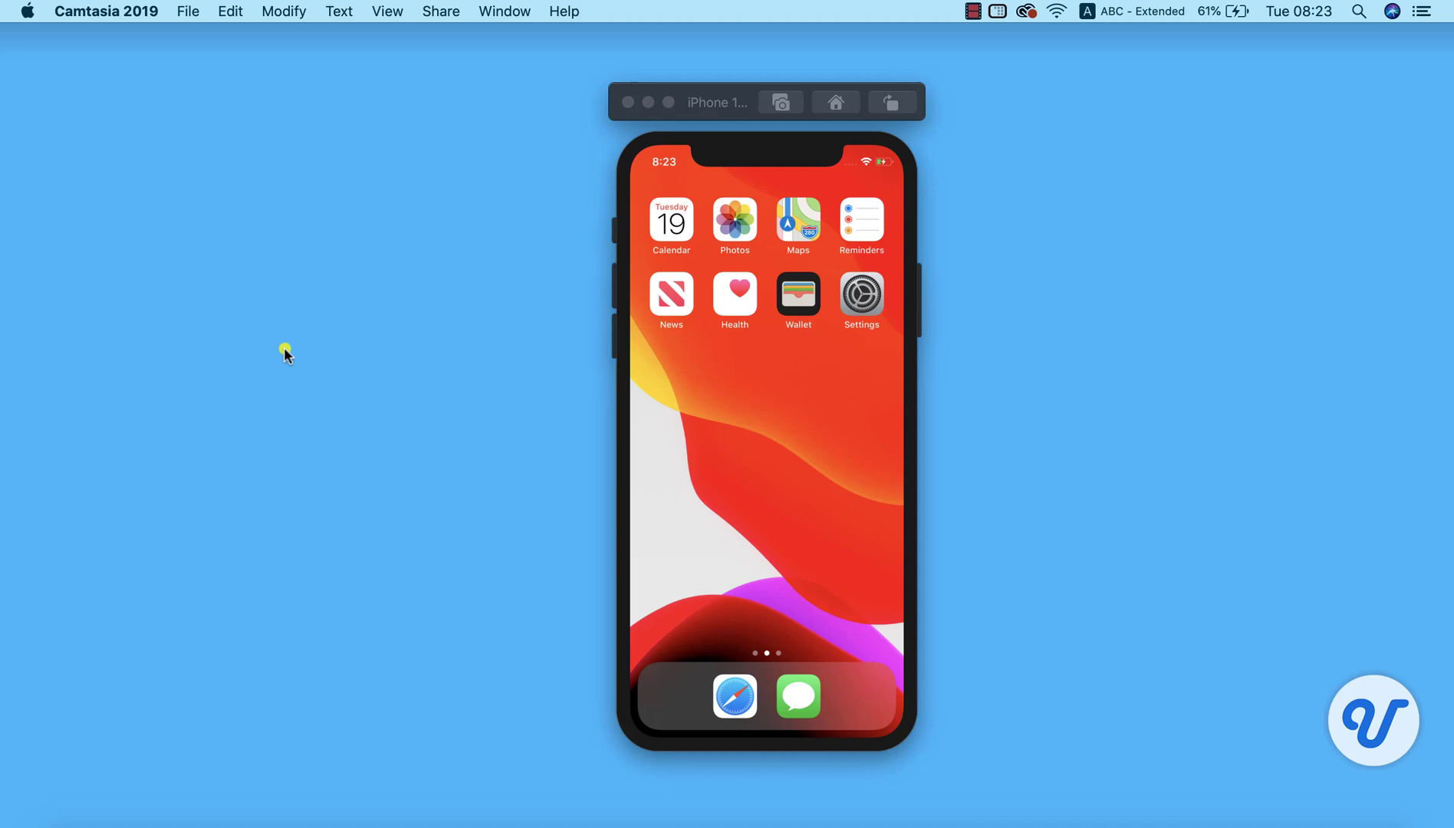
pyautogui.moveTo(322, 774)
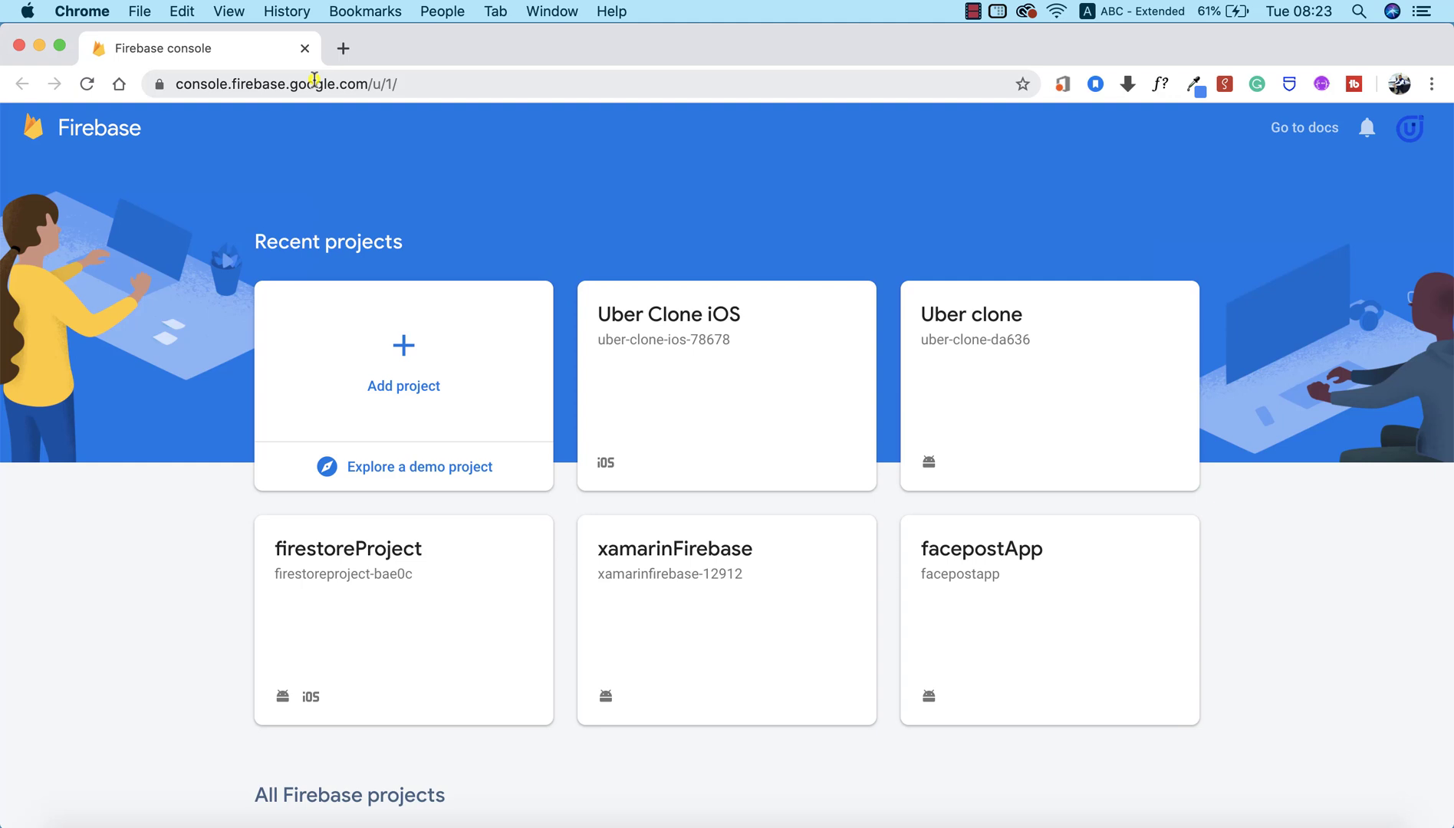
pyautogui.moveTo(127, 371)
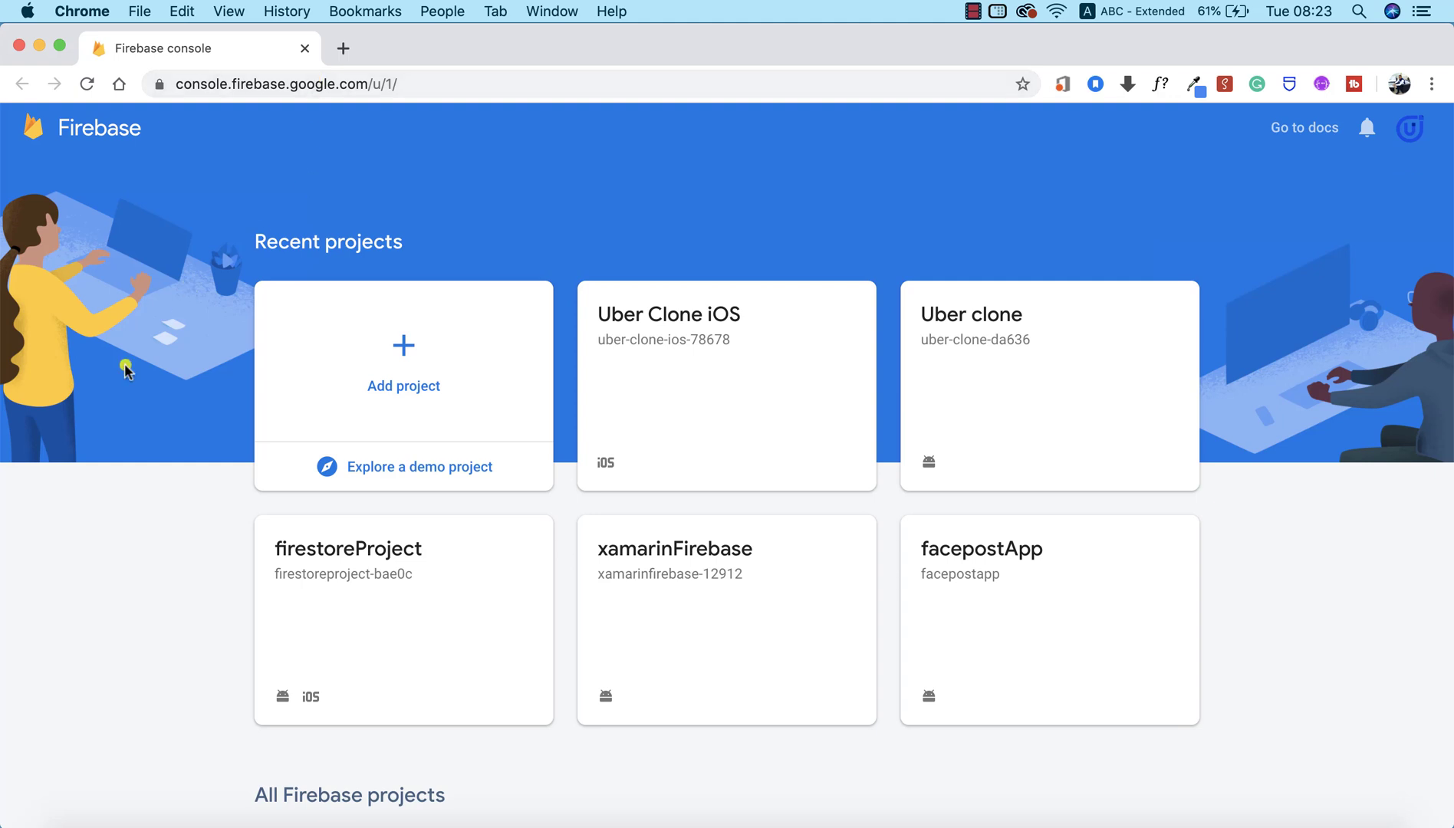
pyautogui.moveTo(368, 205)
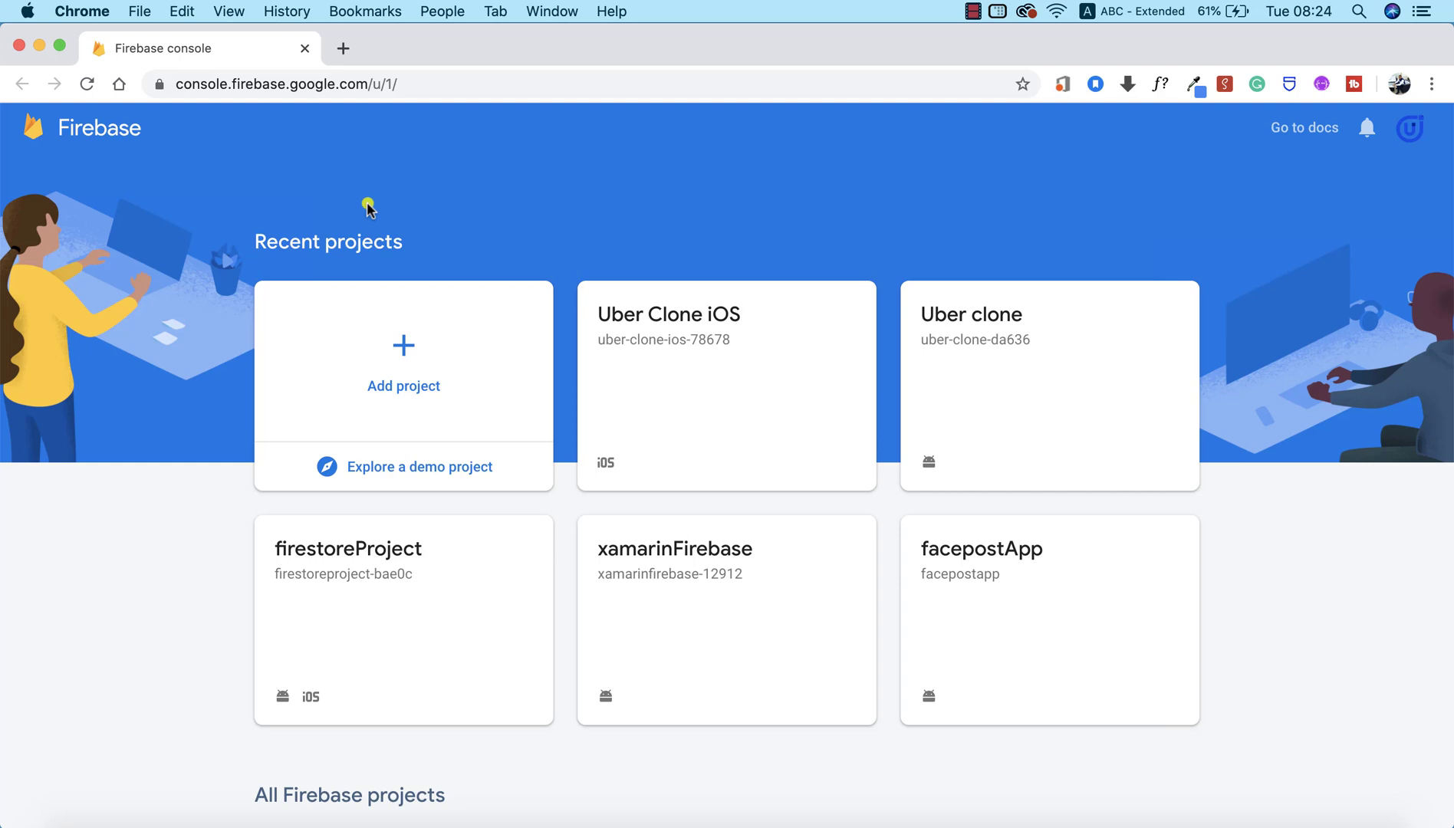
pyautogui.moveTo(586, 201)
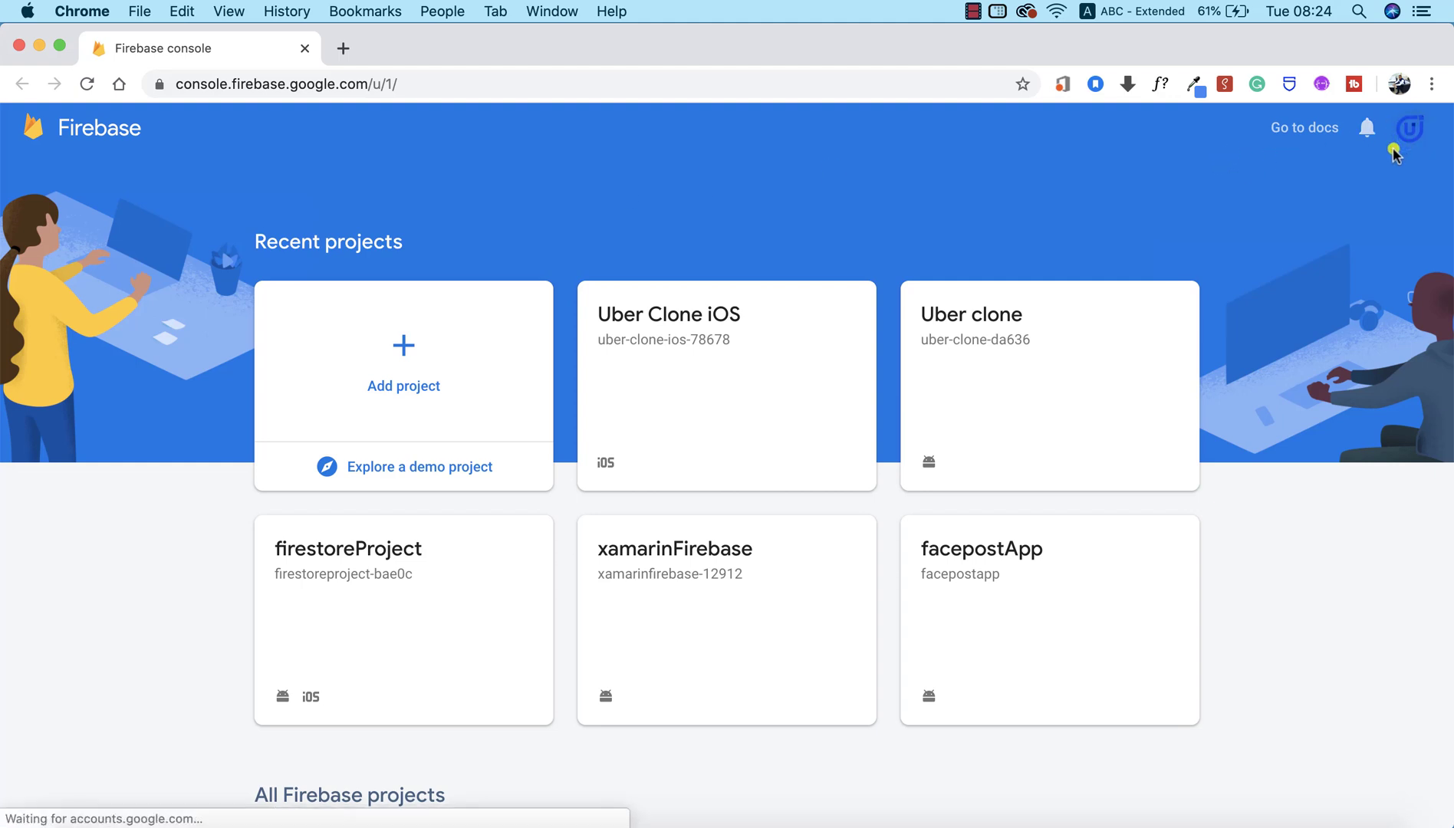
pyautogui.moveTo(1118, 202)
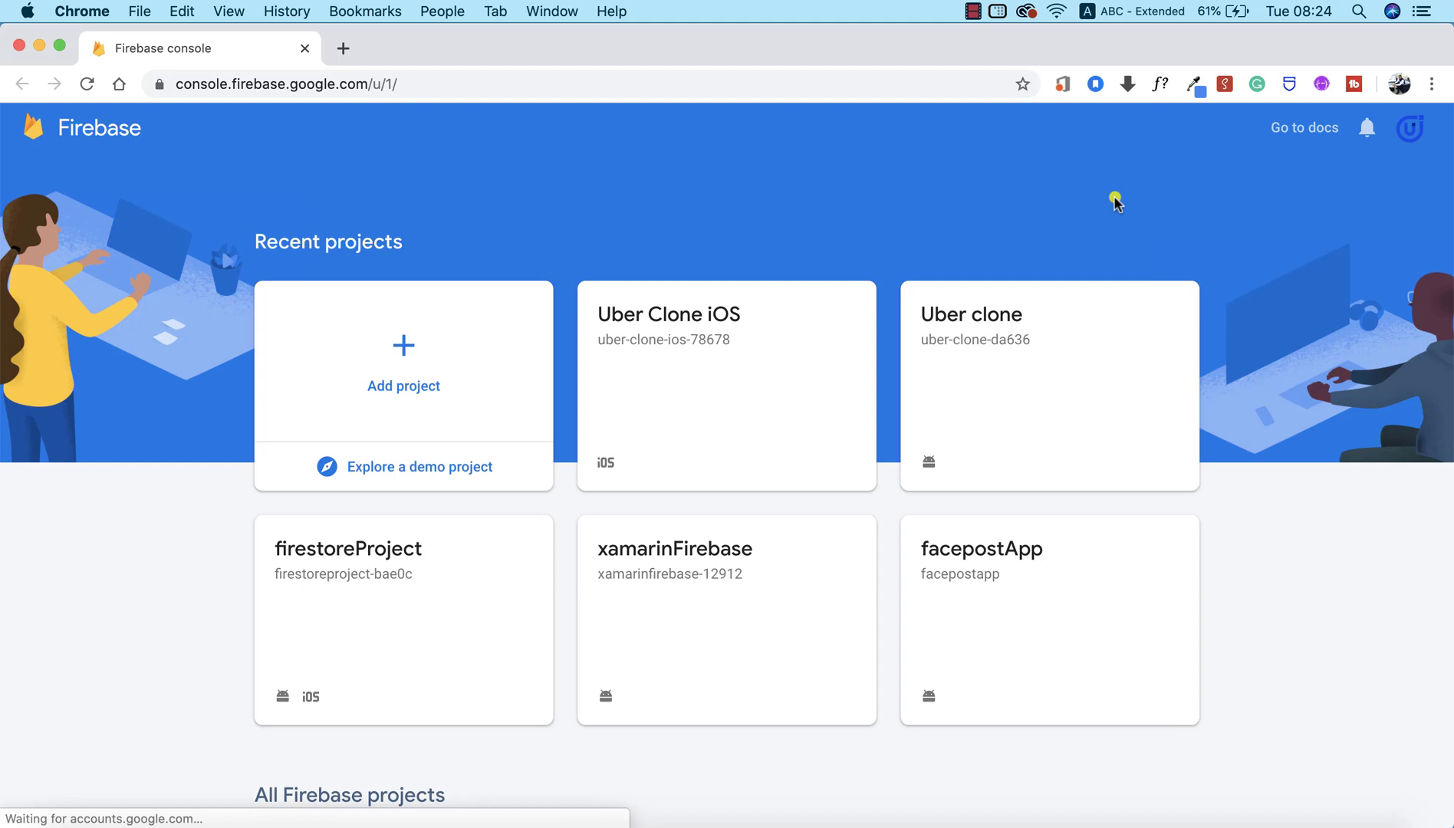
pyautogui.moveTo(453, 245)
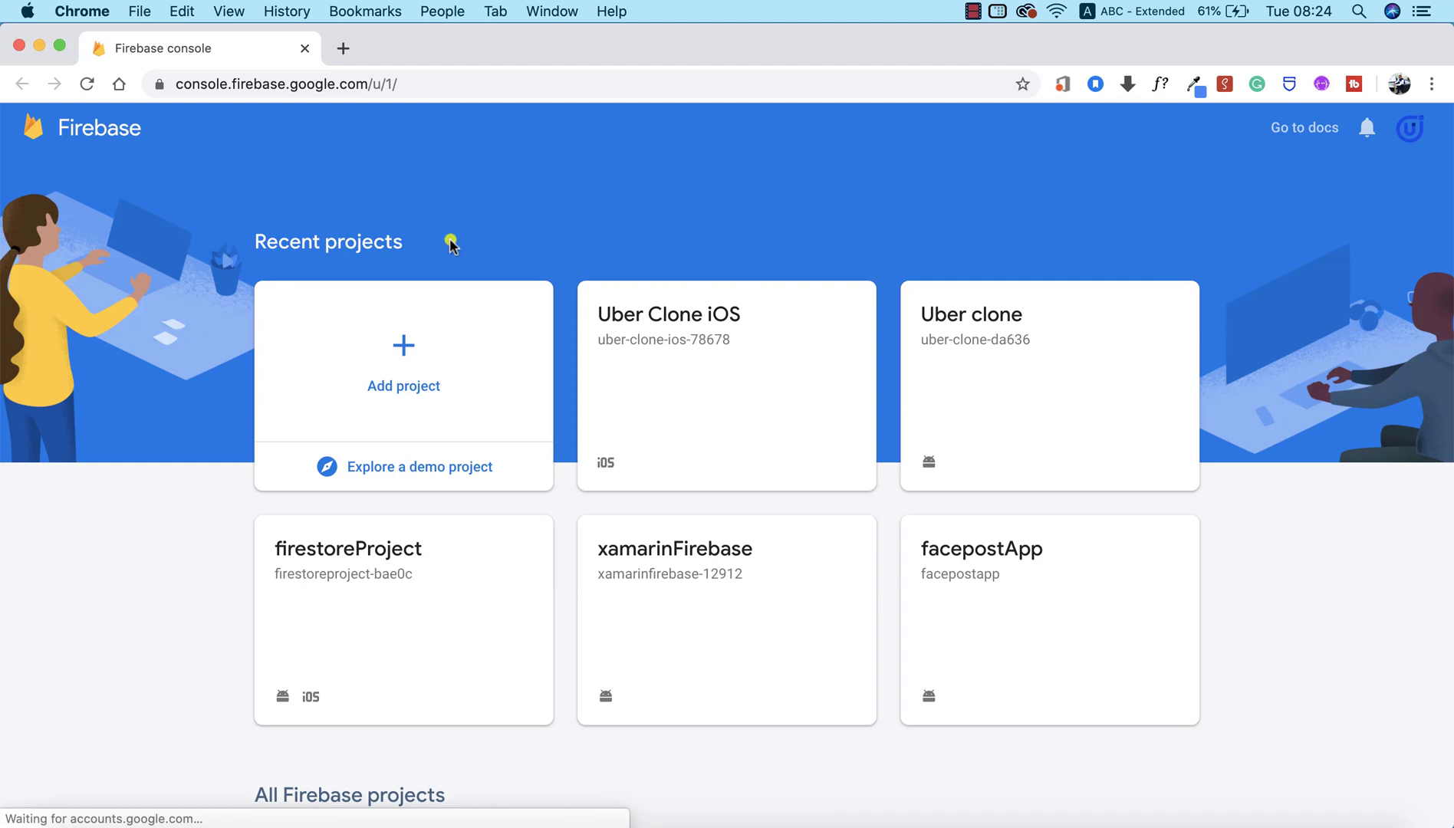
pyautogui.moveTo(817, 425)
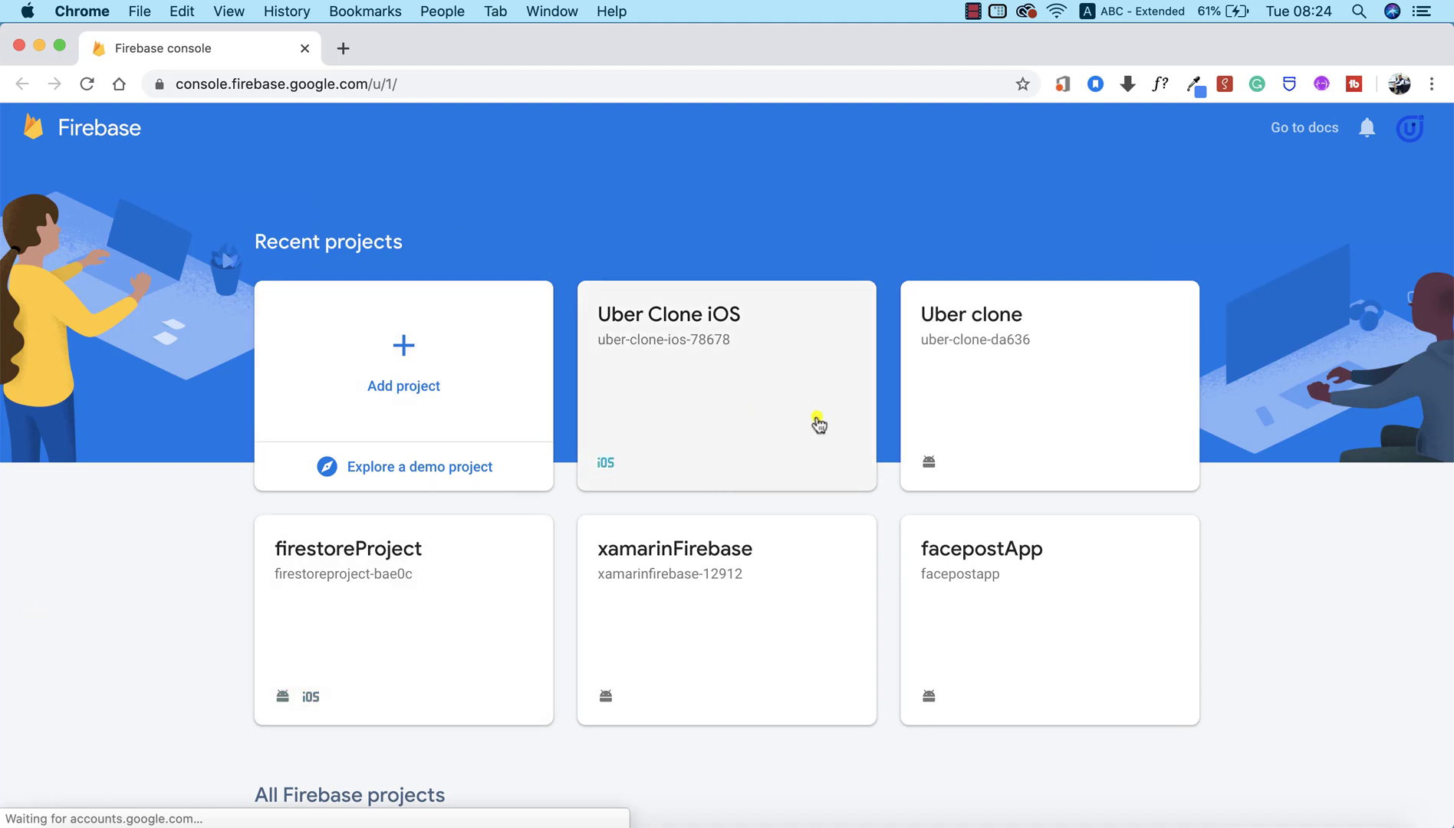
pyautogui.moveTo(1131, 332)
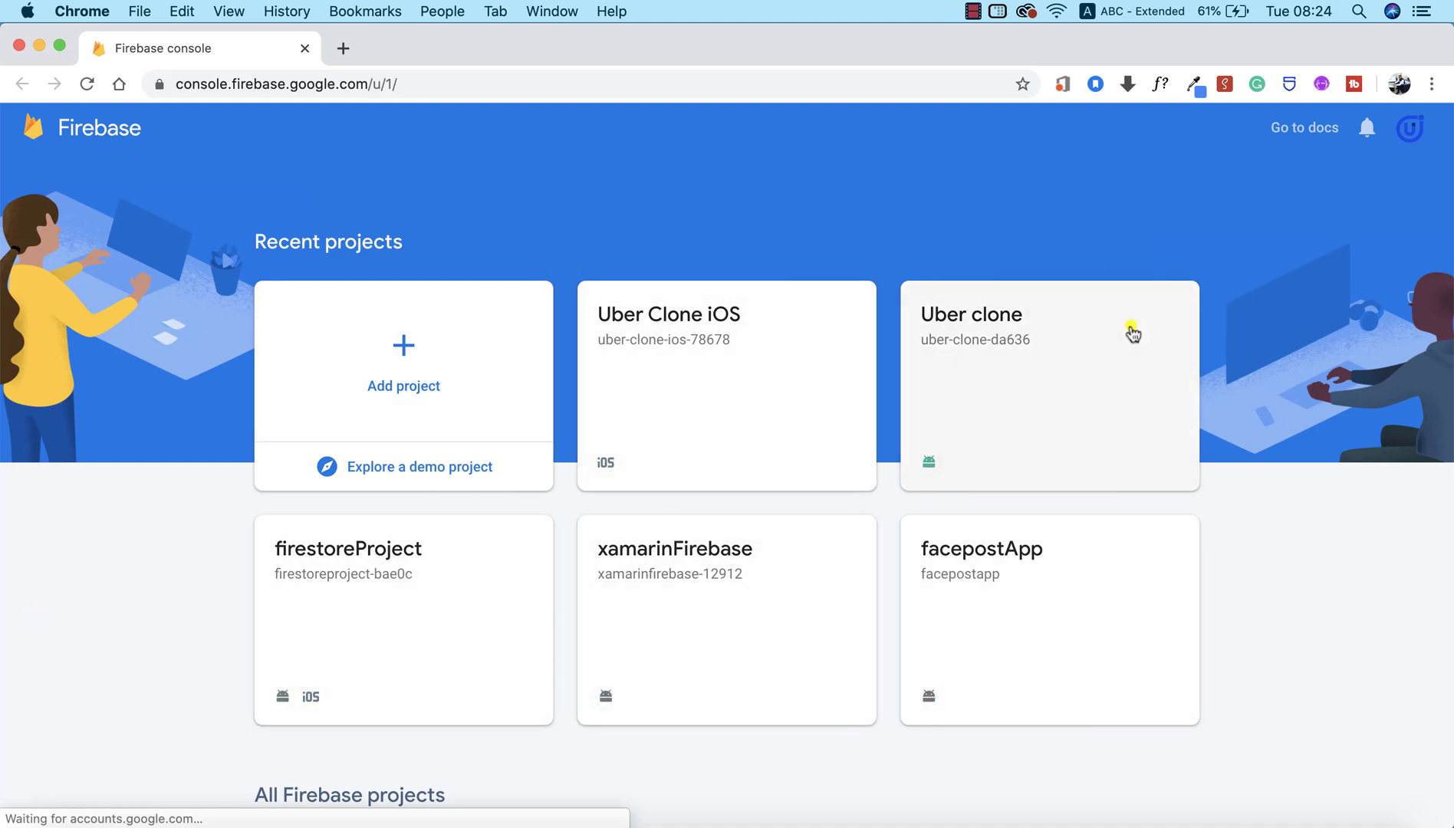
pyautogui.moveTo(584, 221)
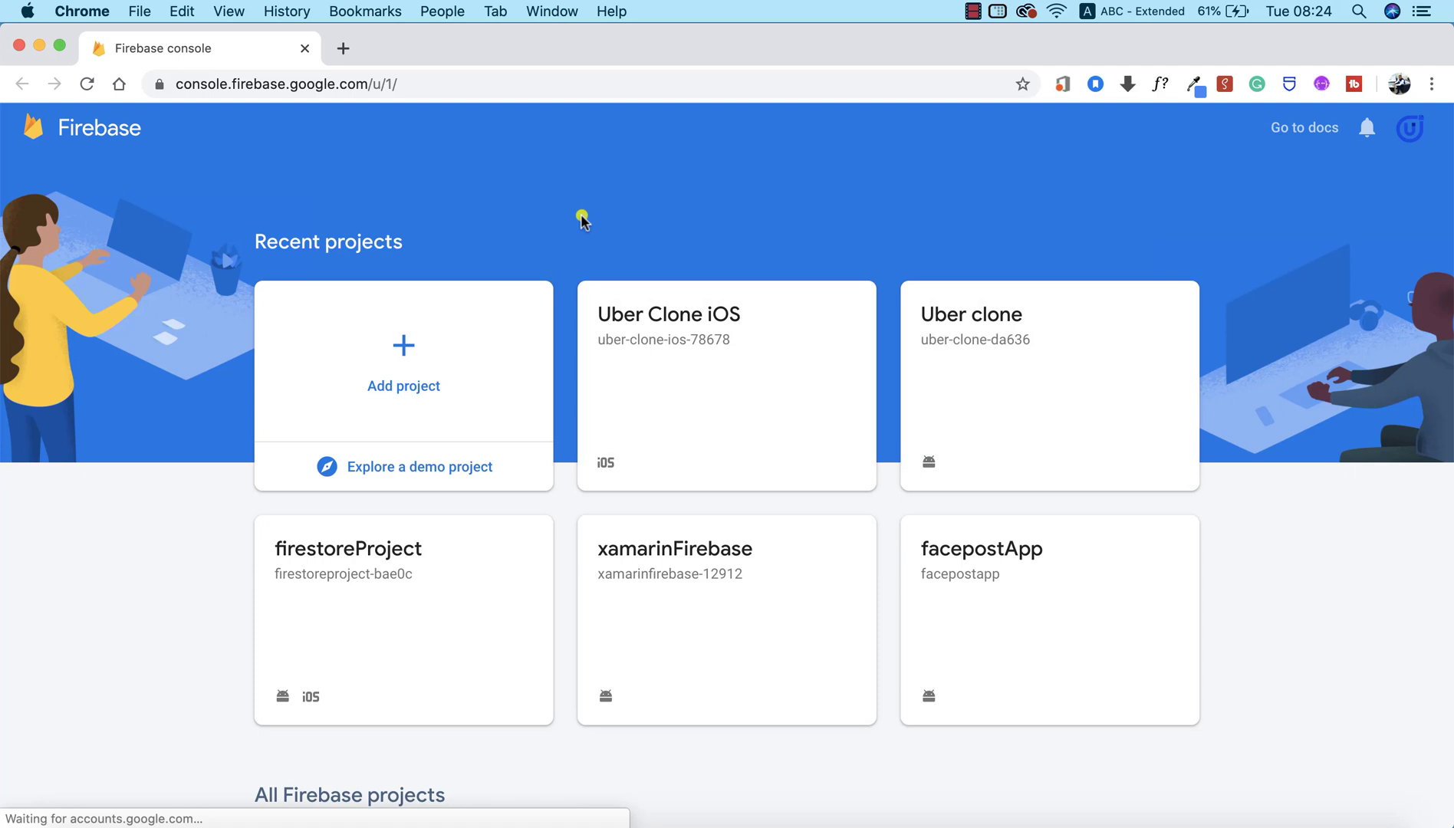
pyautogui.moveTo(379, 360)
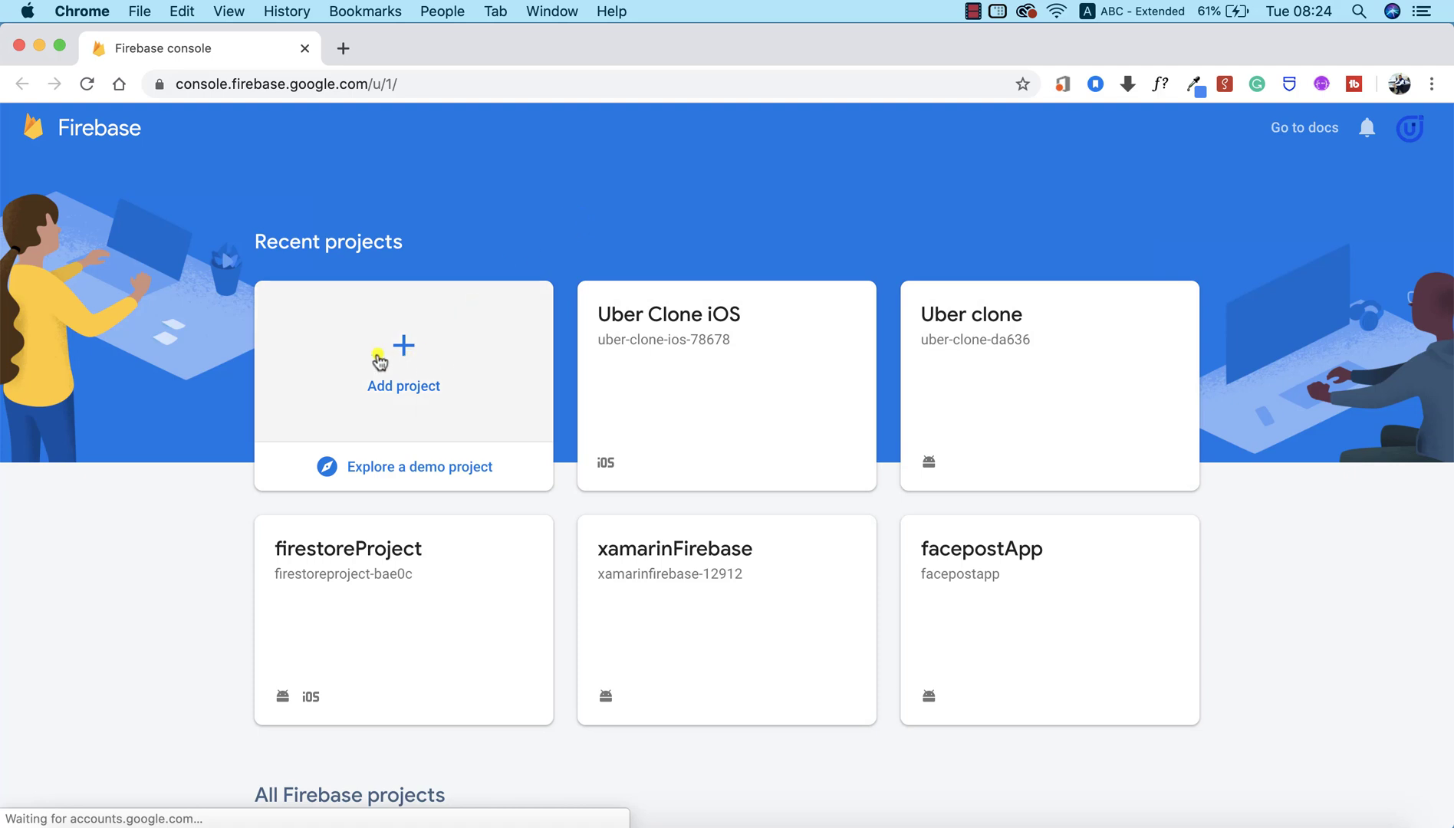
# Start a new Firebase project named 'geetaxi' and switch Google Analytics off.
pyautogui.click(402, 362)
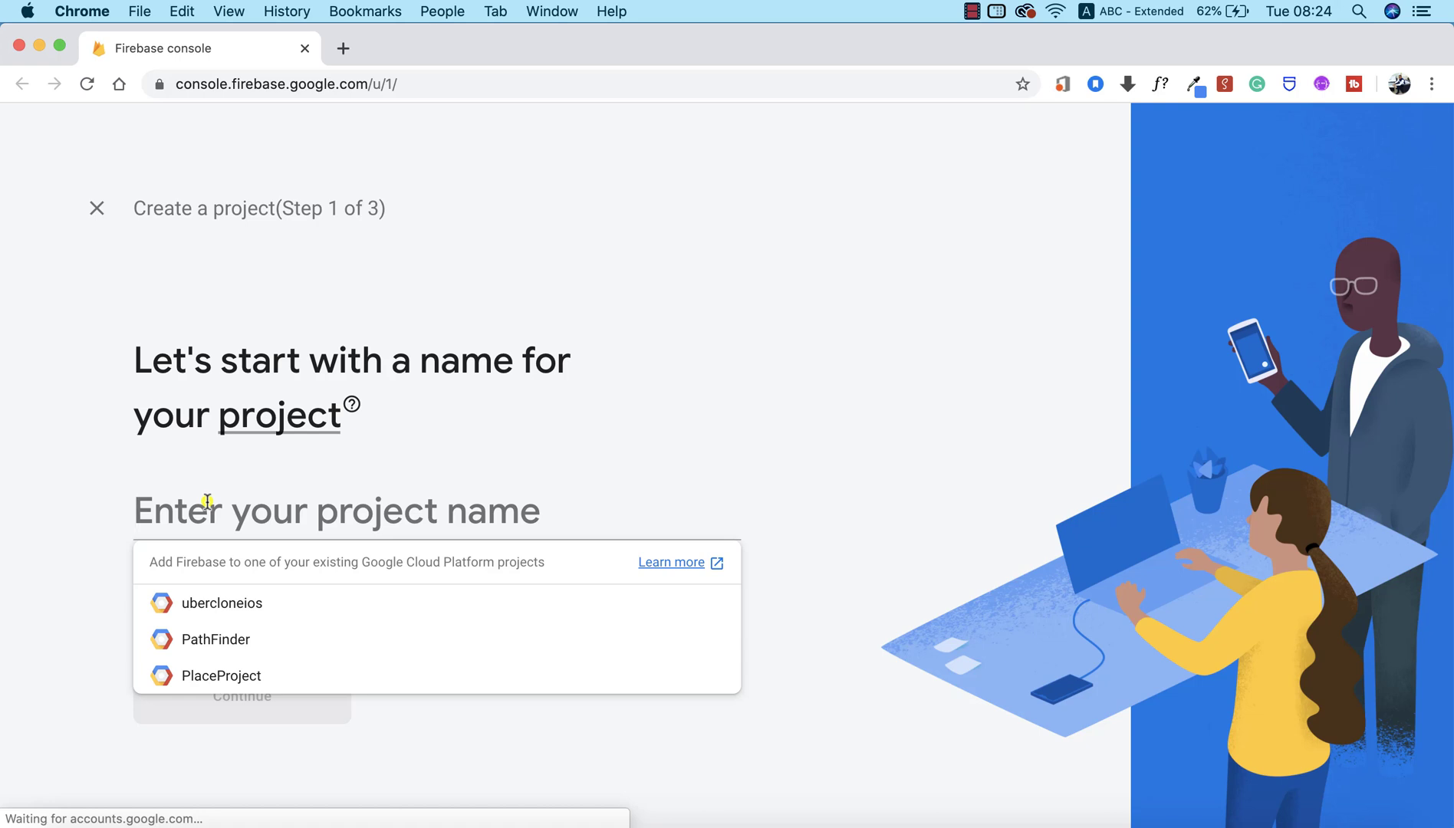
pyautogui.write('ge')
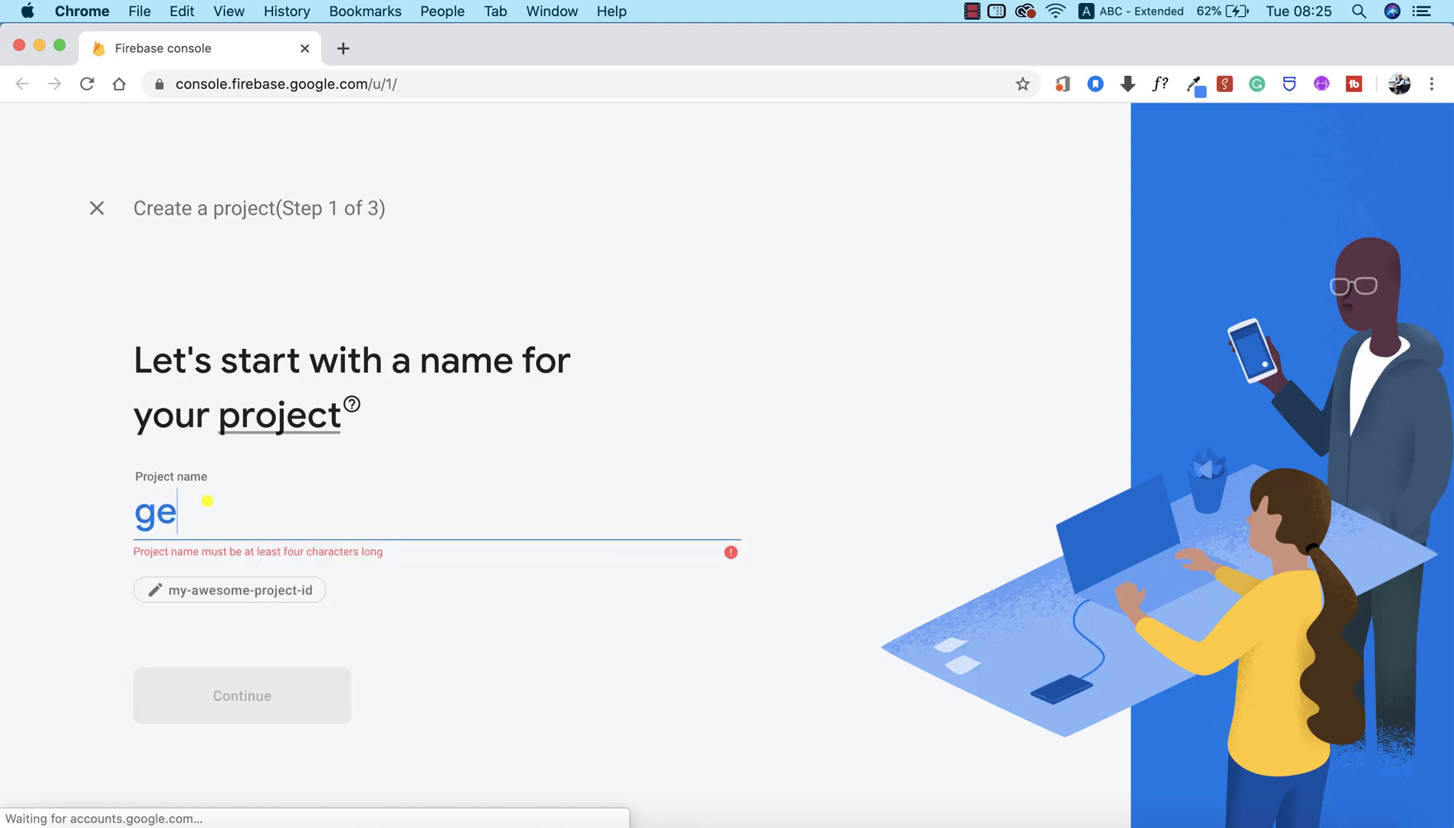
pyautogui.write('etaxi')
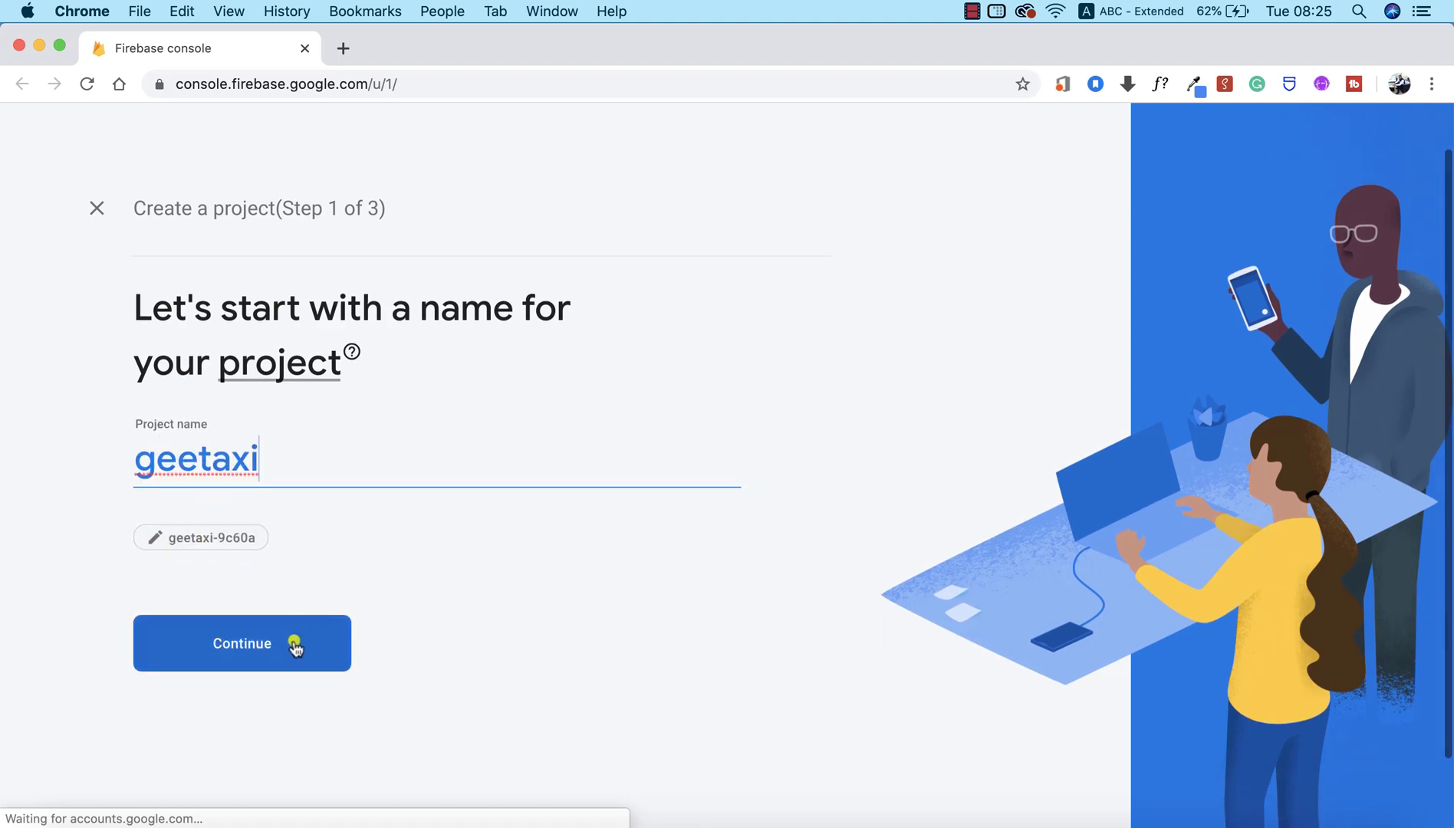
pyautogui.click(242, 643)
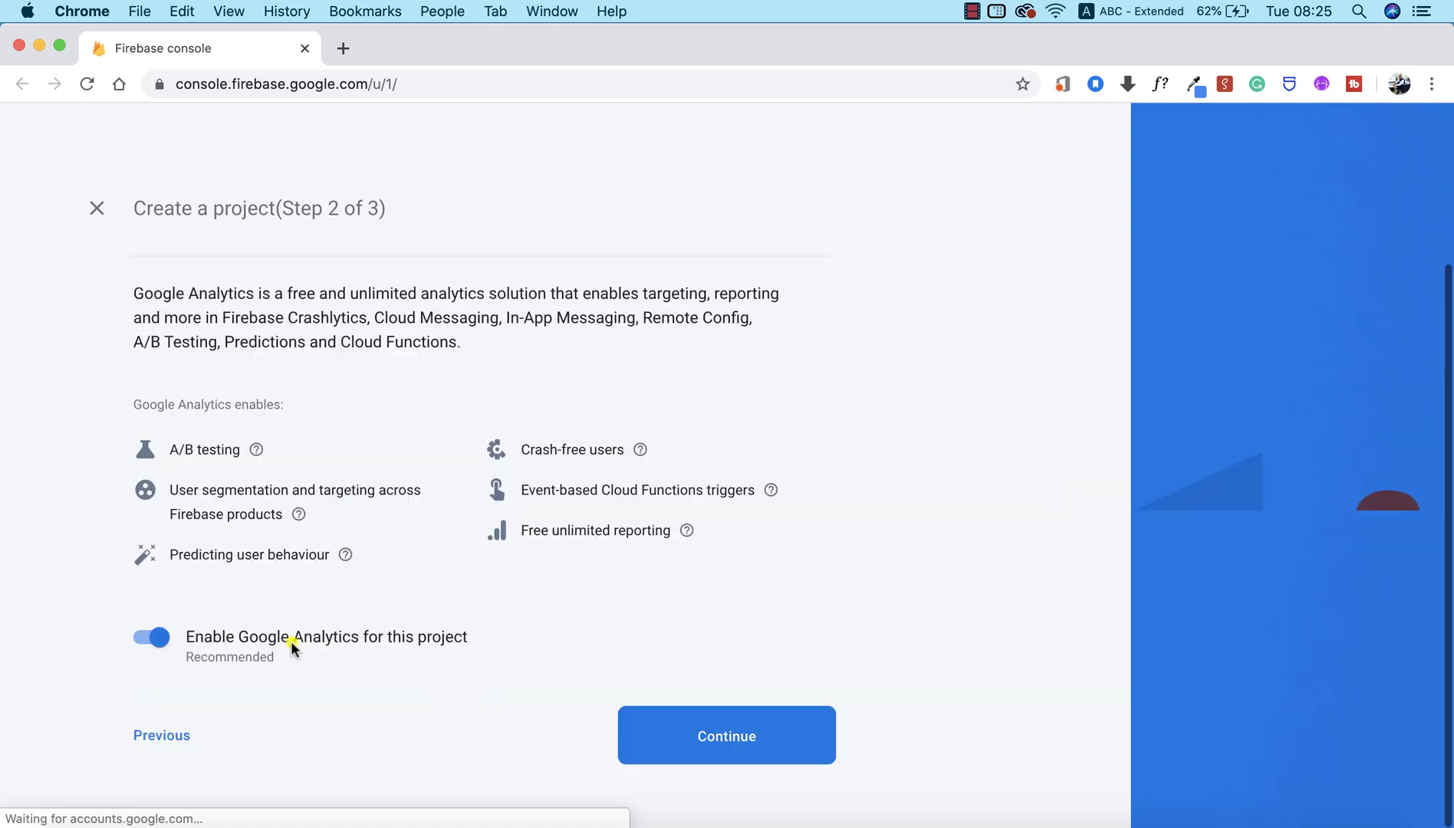
pyautogui.click(150, 638)
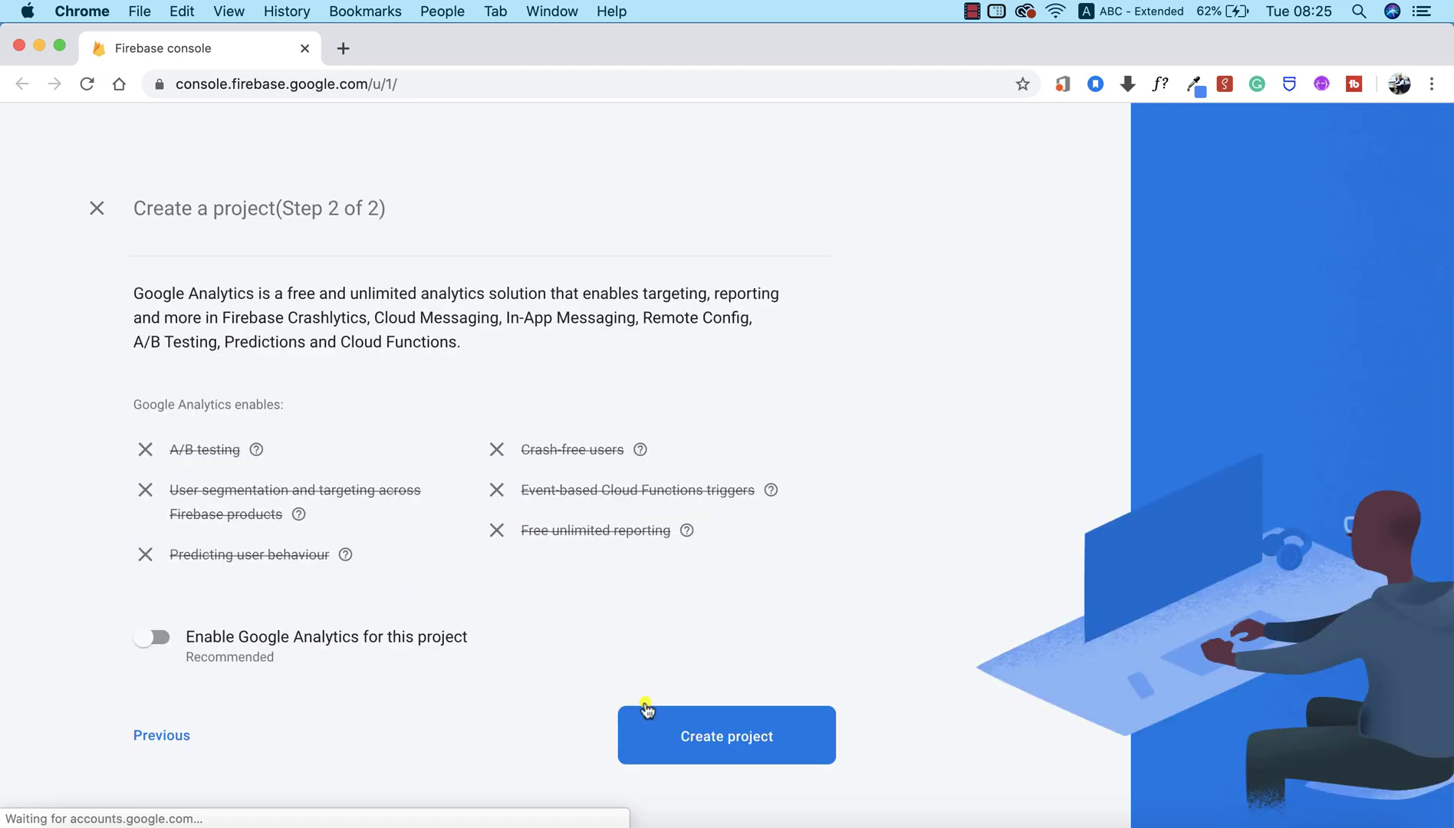
# Create the geetaxi project and continue to its overview once ready.
pyautogui.click(727, 736)
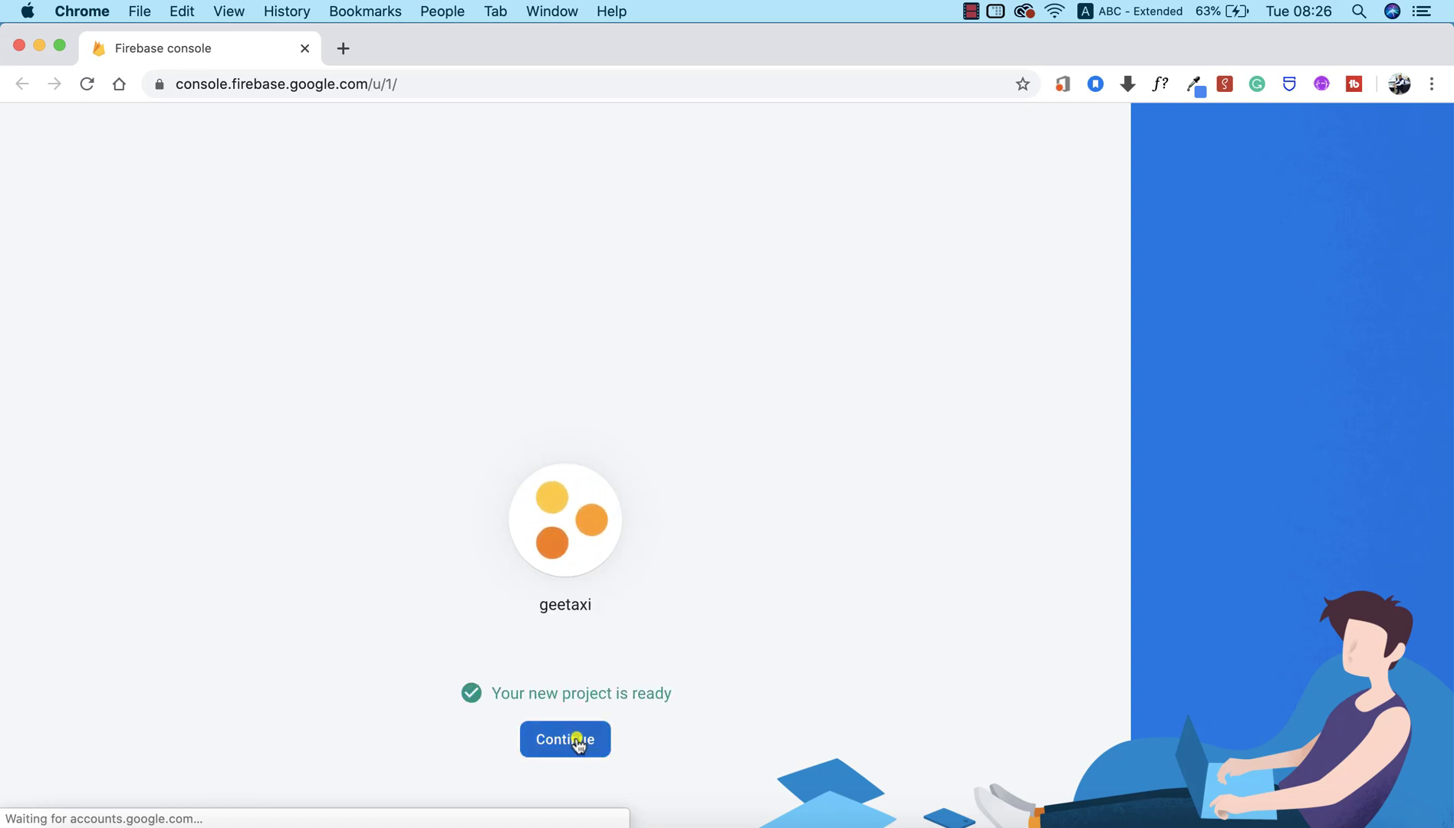
pyautogui.click(564, 739)
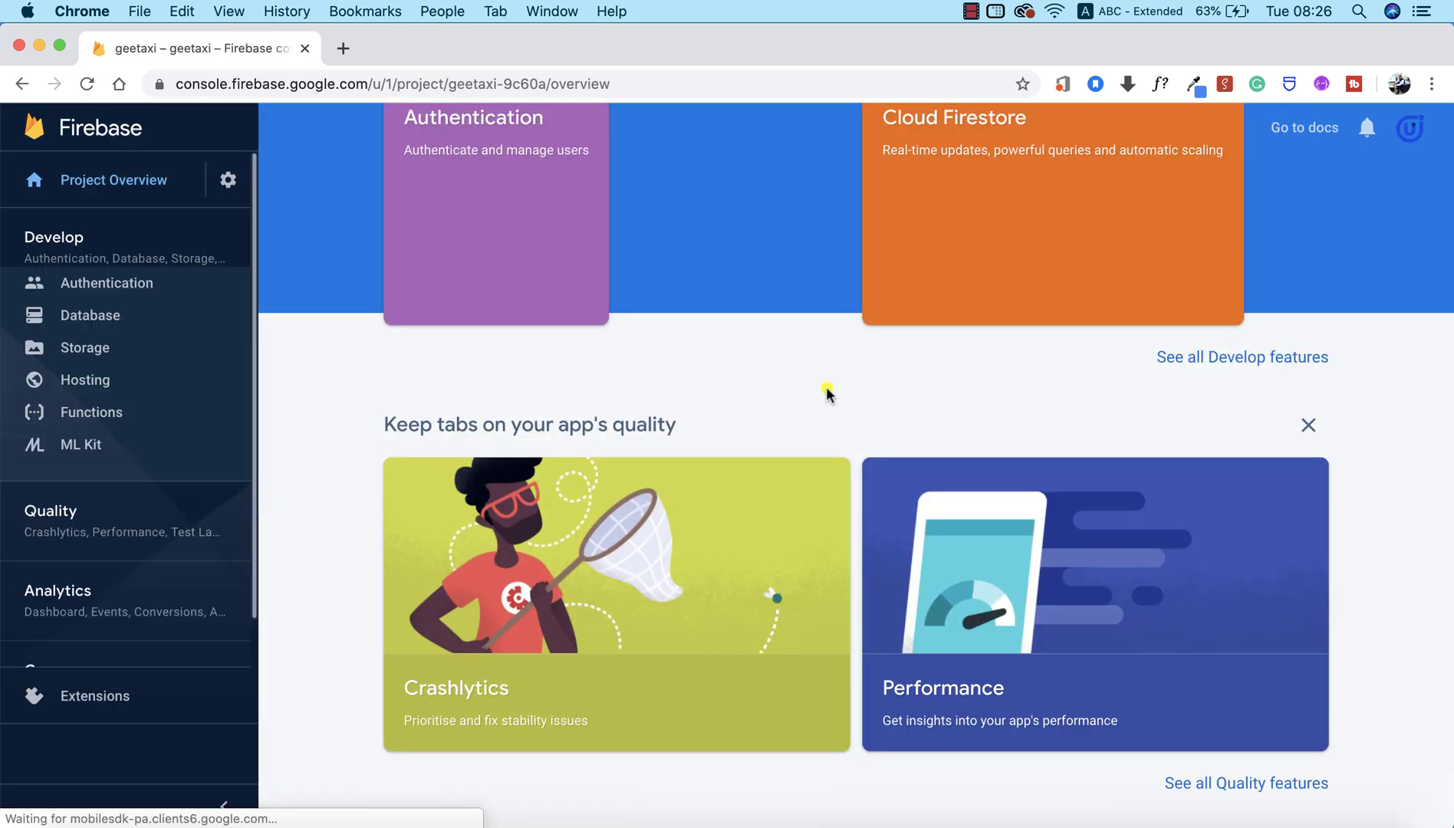
pyautogui.scroll(3)
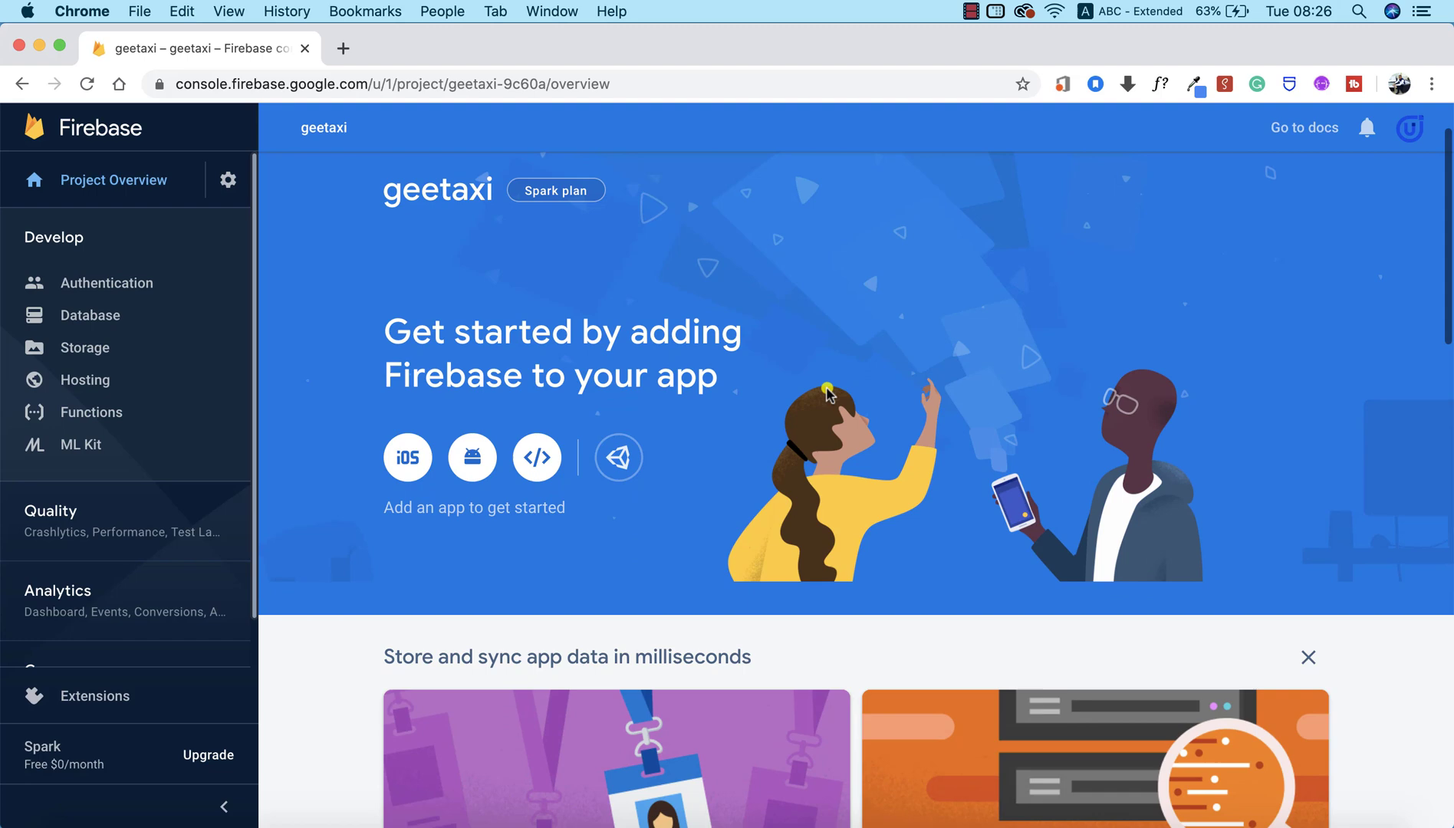
pyautogui.scroll(-3)
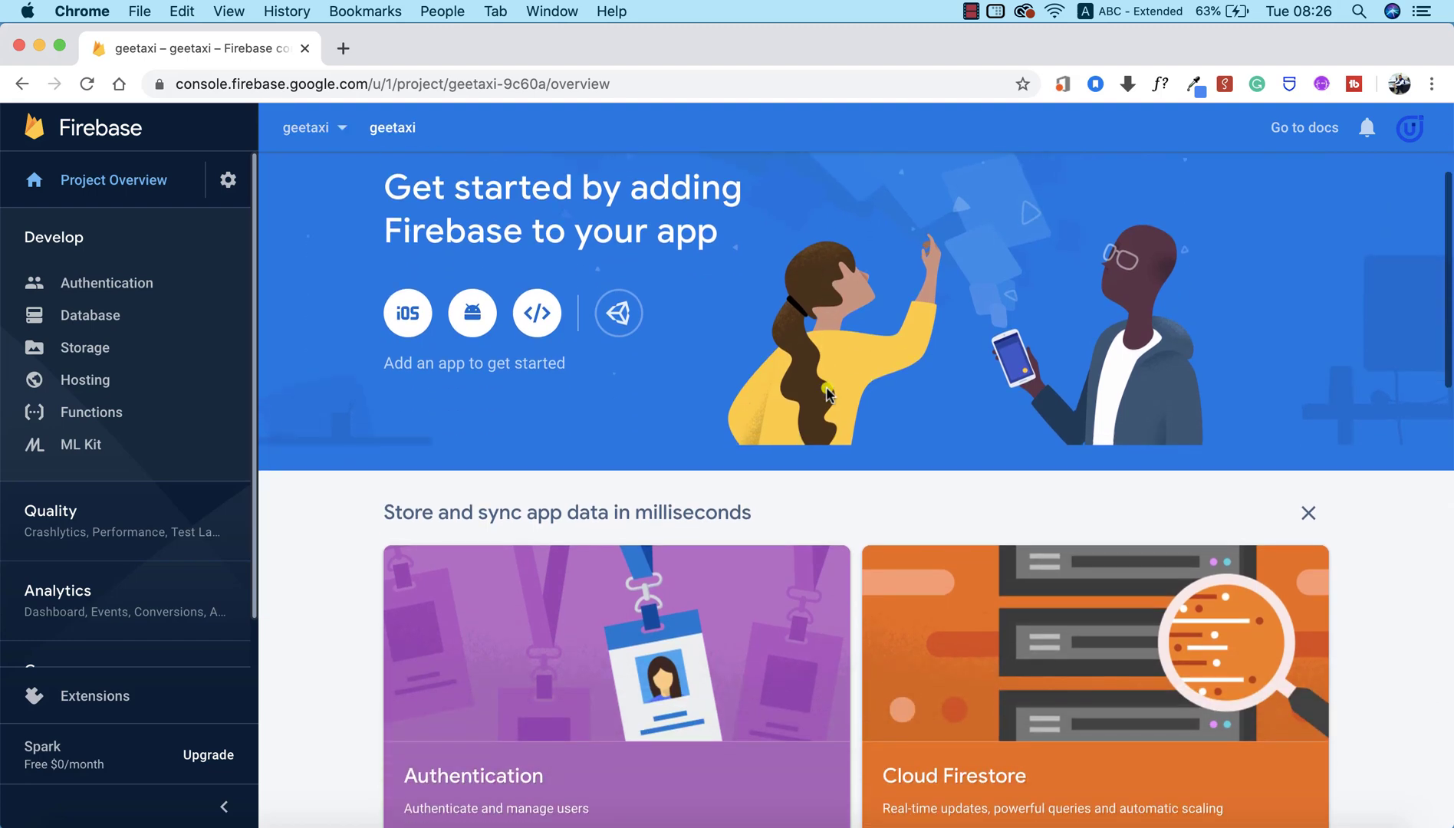
pyautogui.scroll(-3)
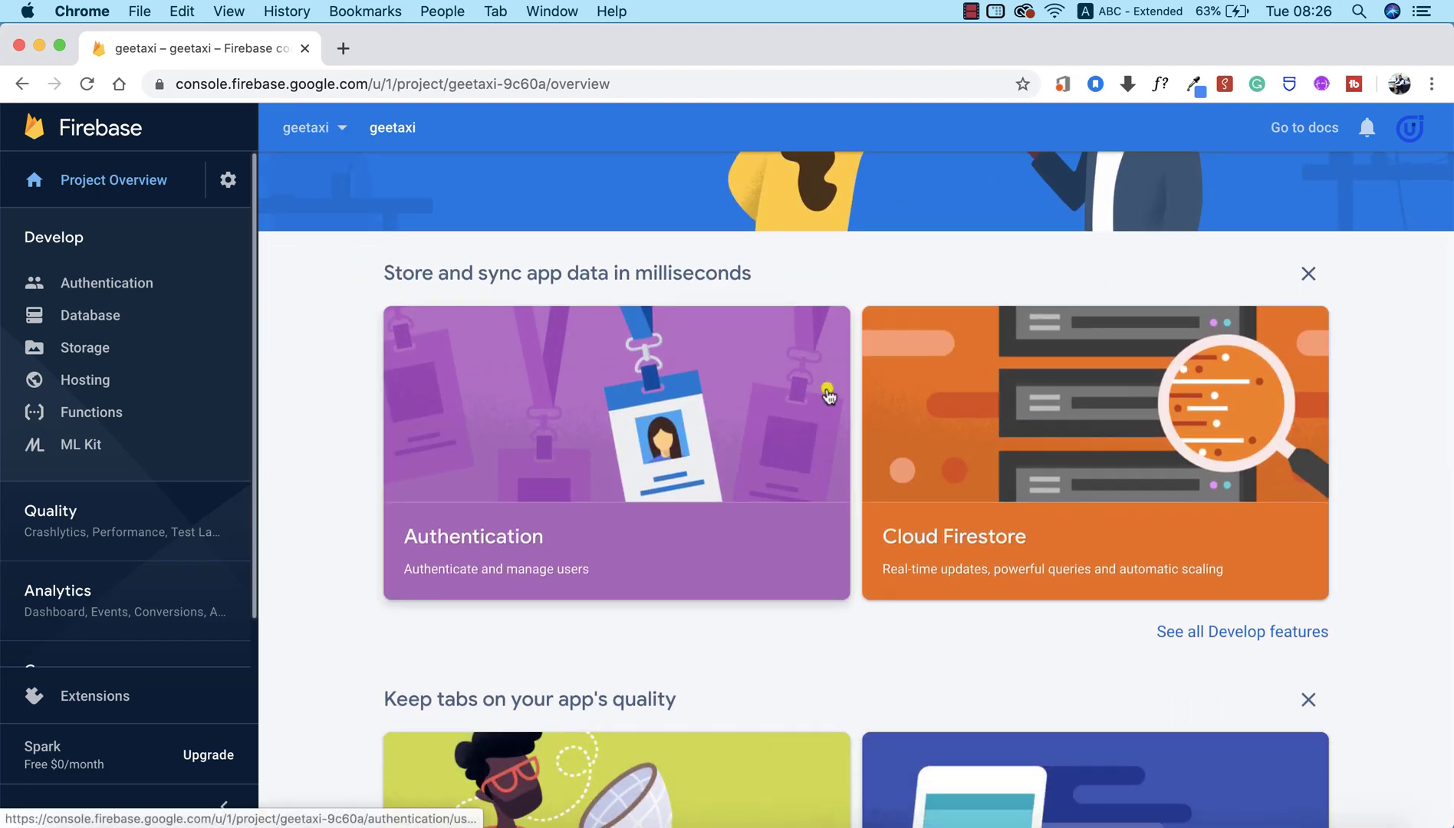
pyautogui.moveTo(977, 200)
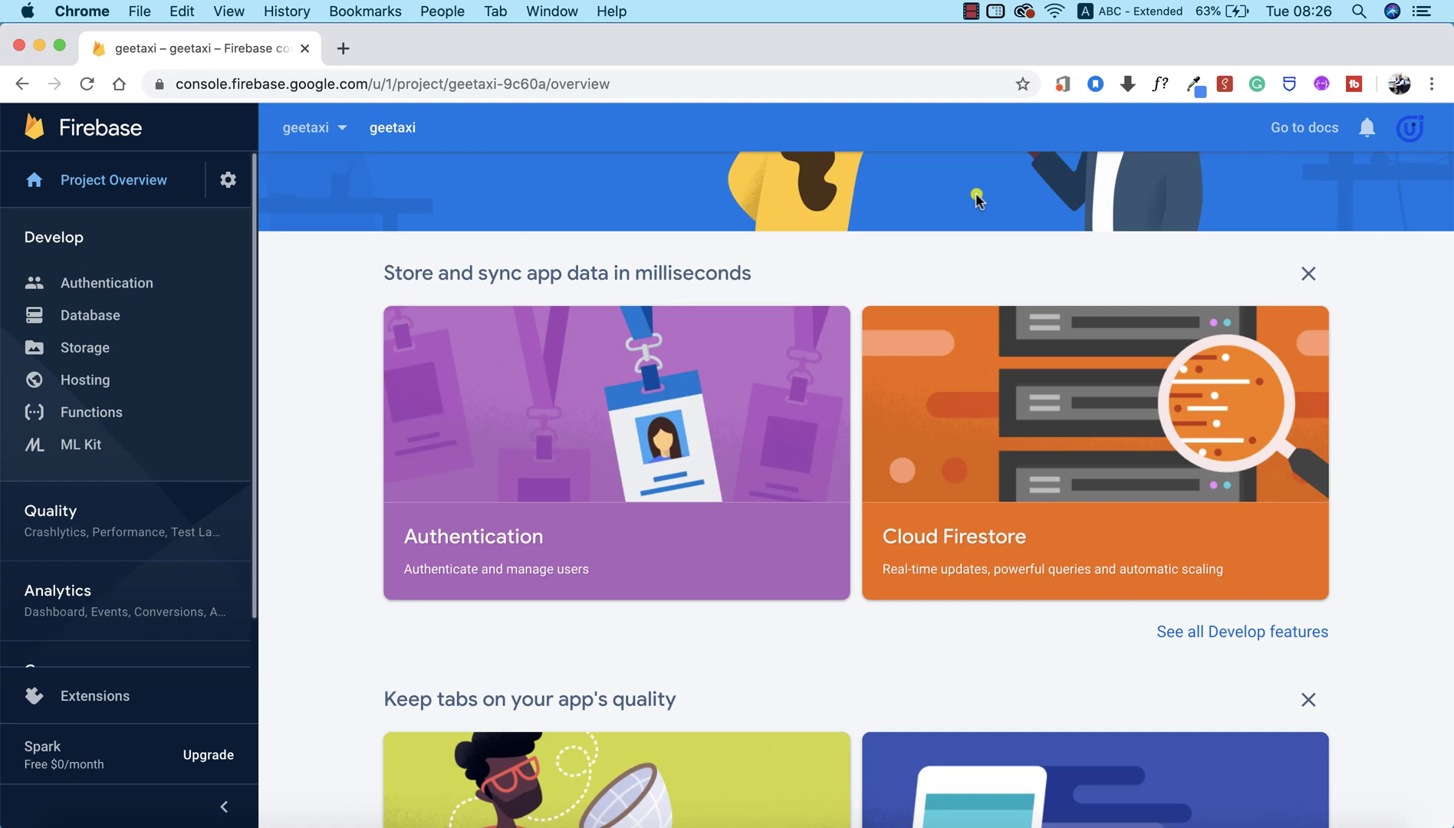
pyautogui.scroll(-3)
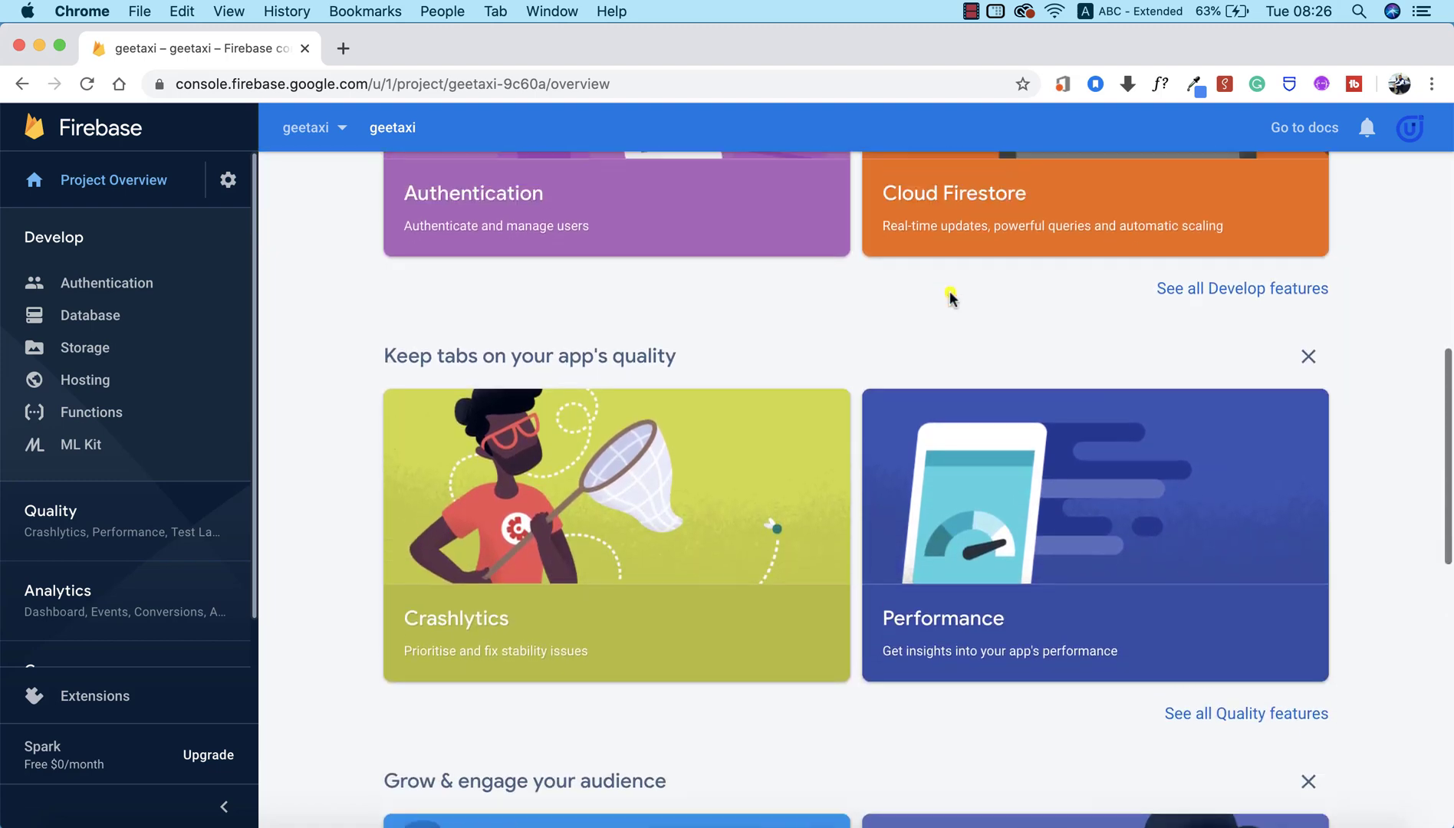
pyautogui.scroll(3)
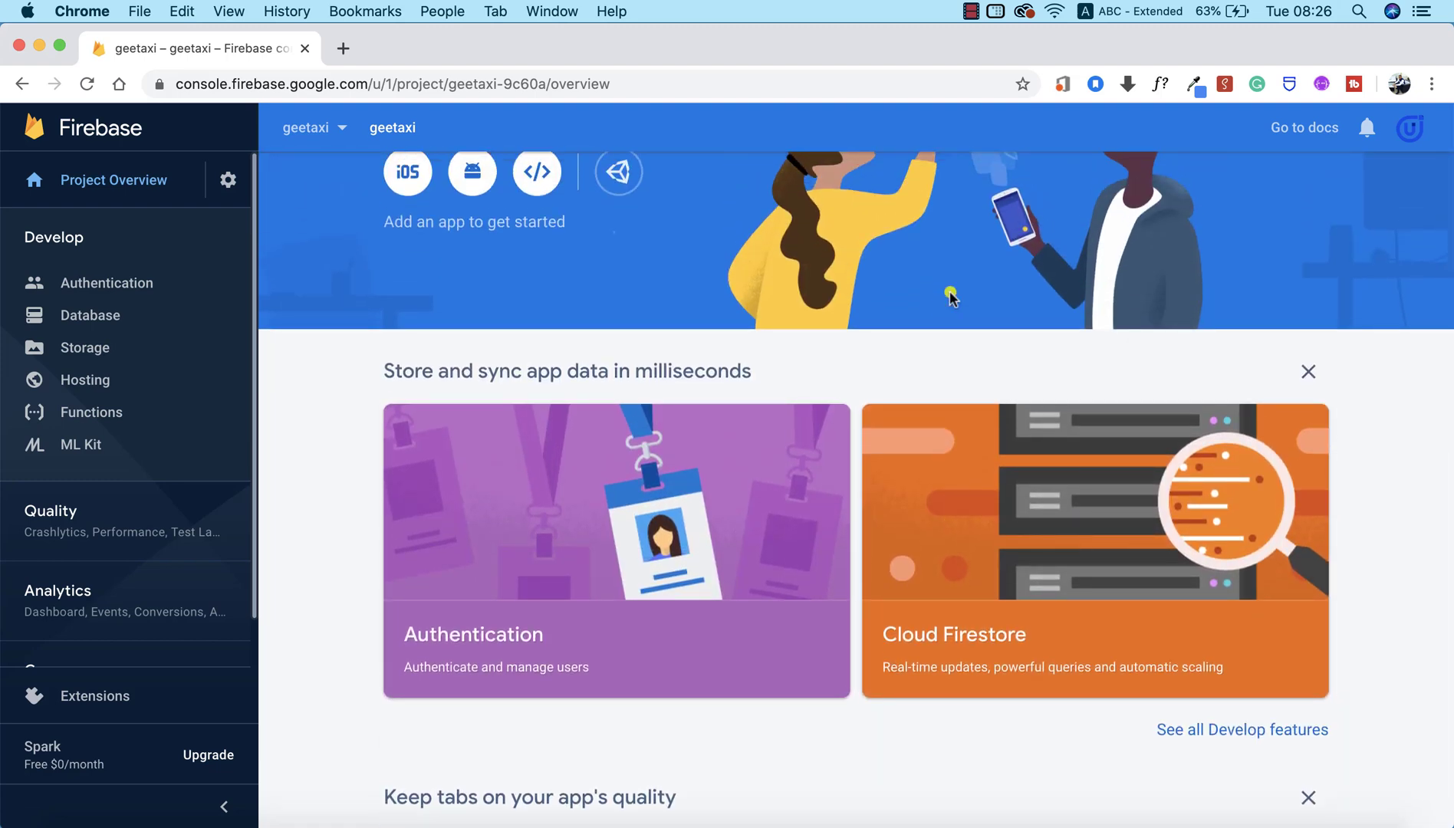
pyautogui.scroll(3)
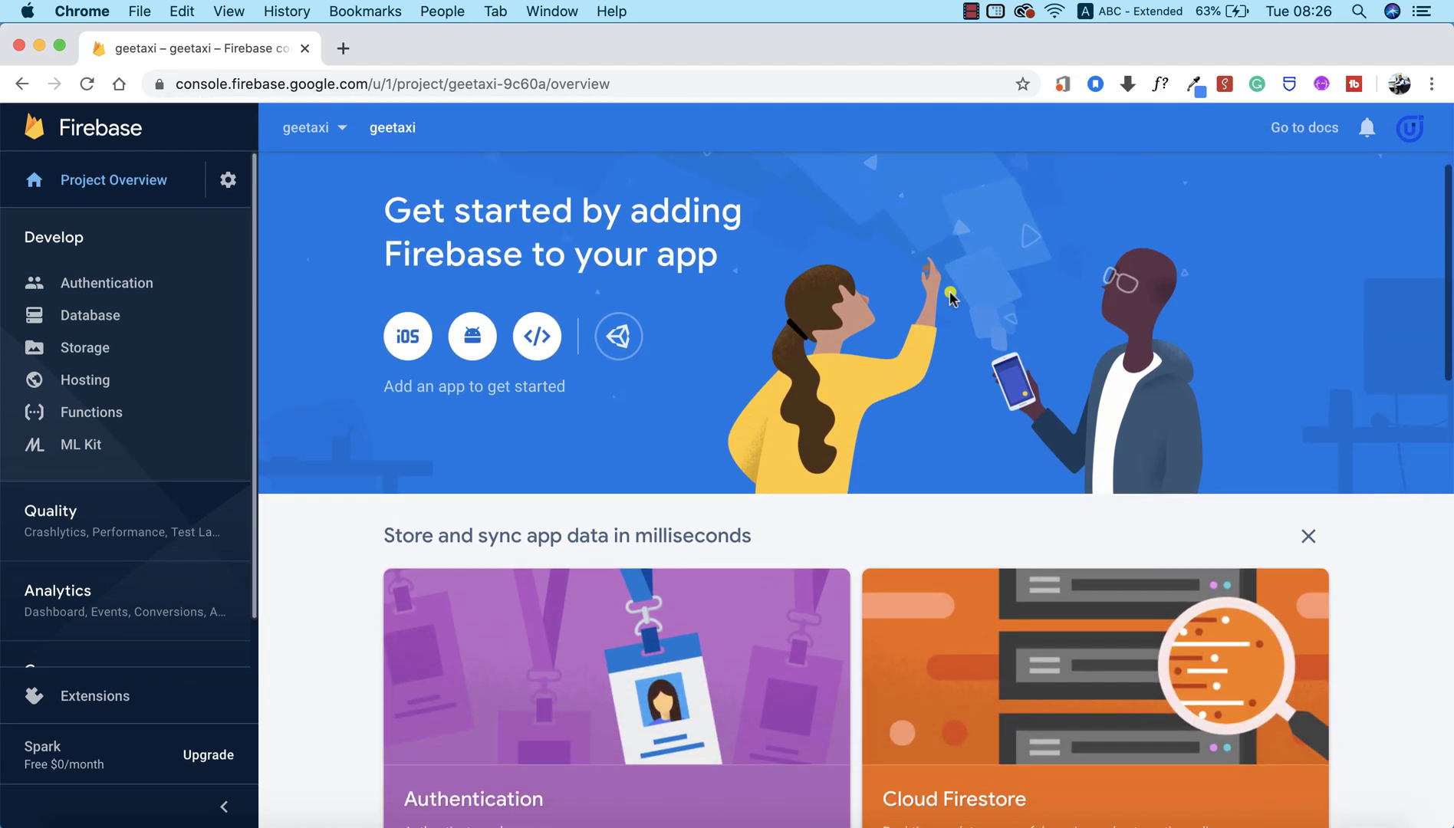
pyautogui.scroll(3)
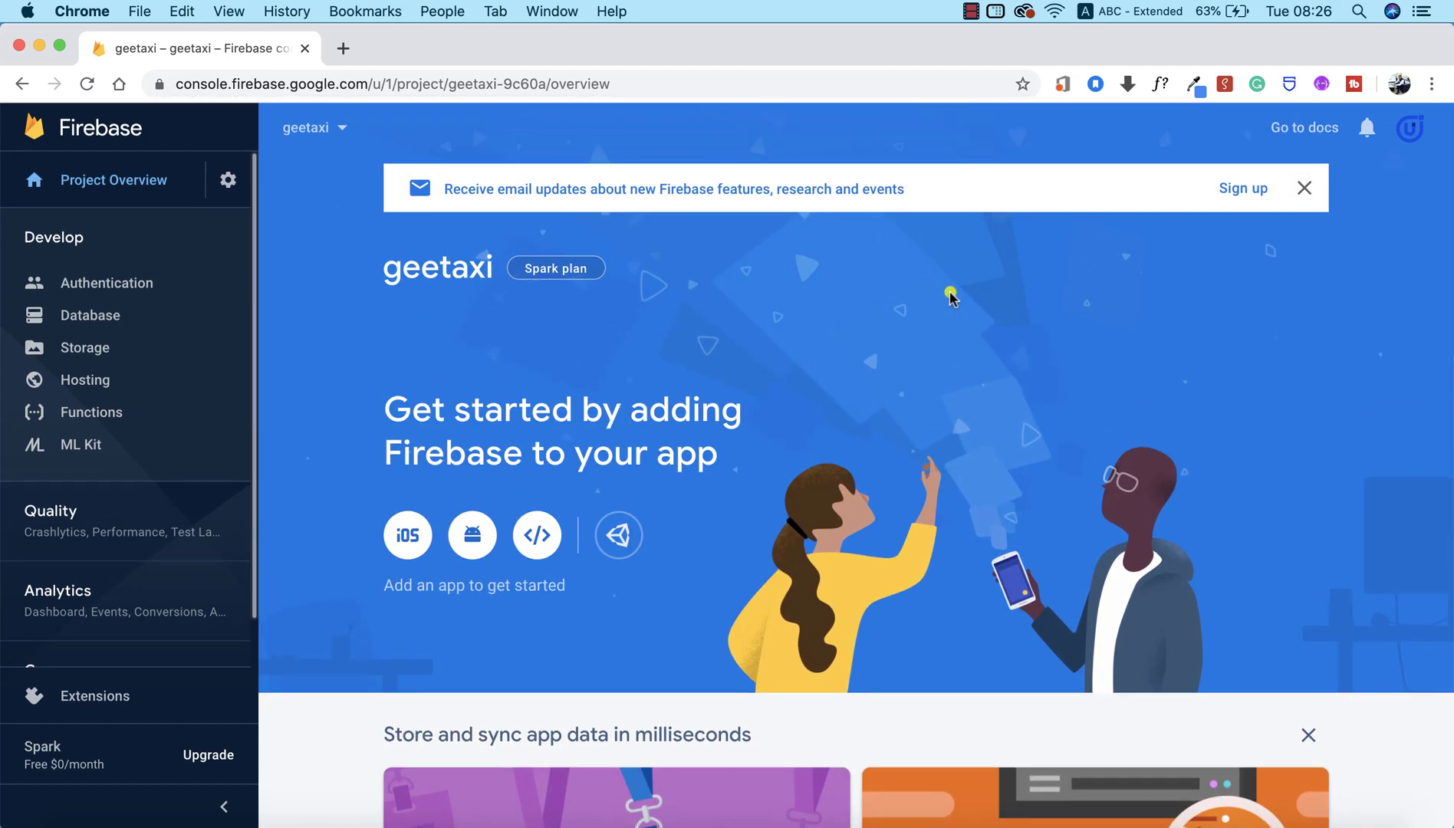
pyautogui.click(89, 315)
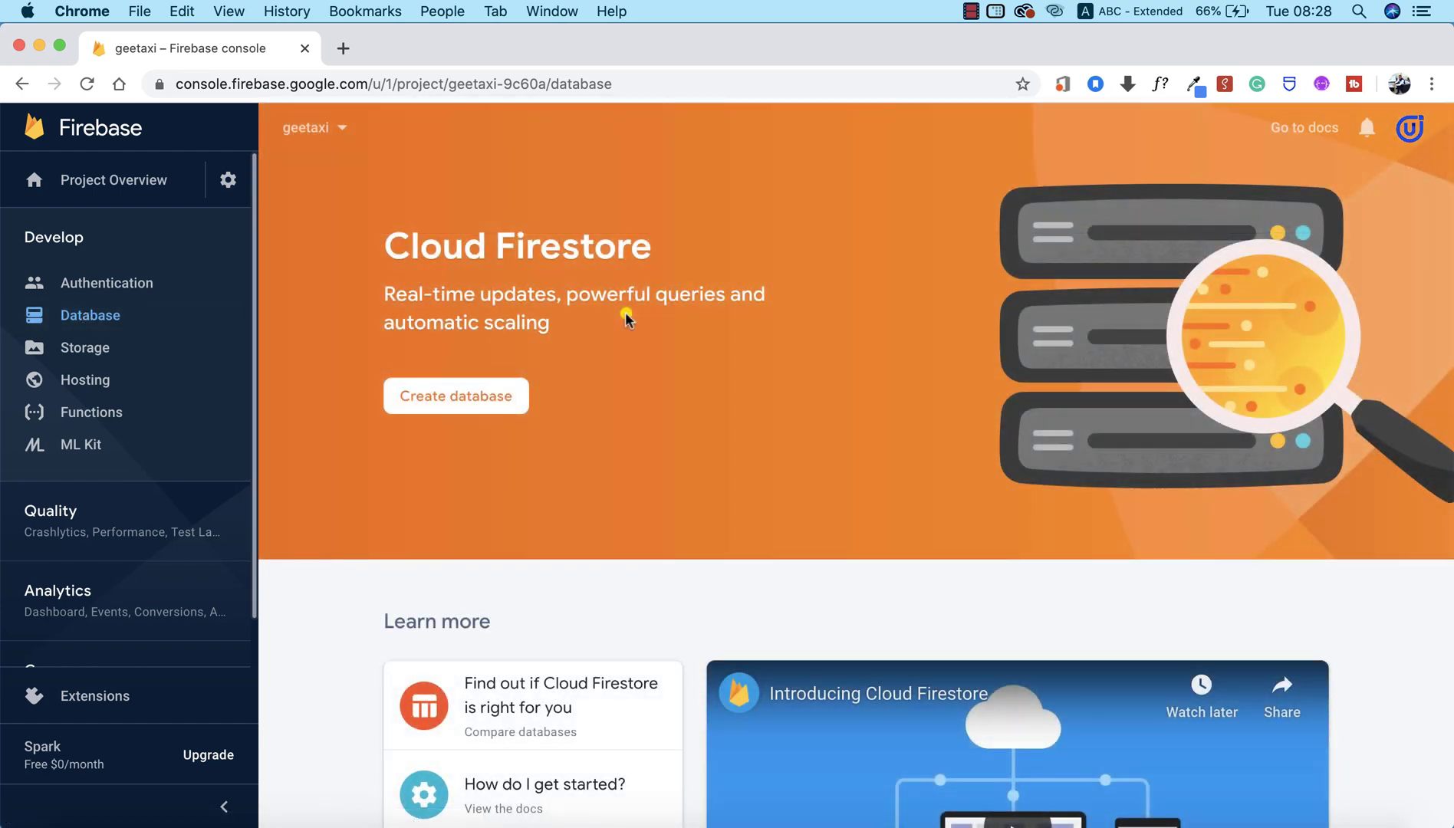
pyautogui.moveTo(626, 369)
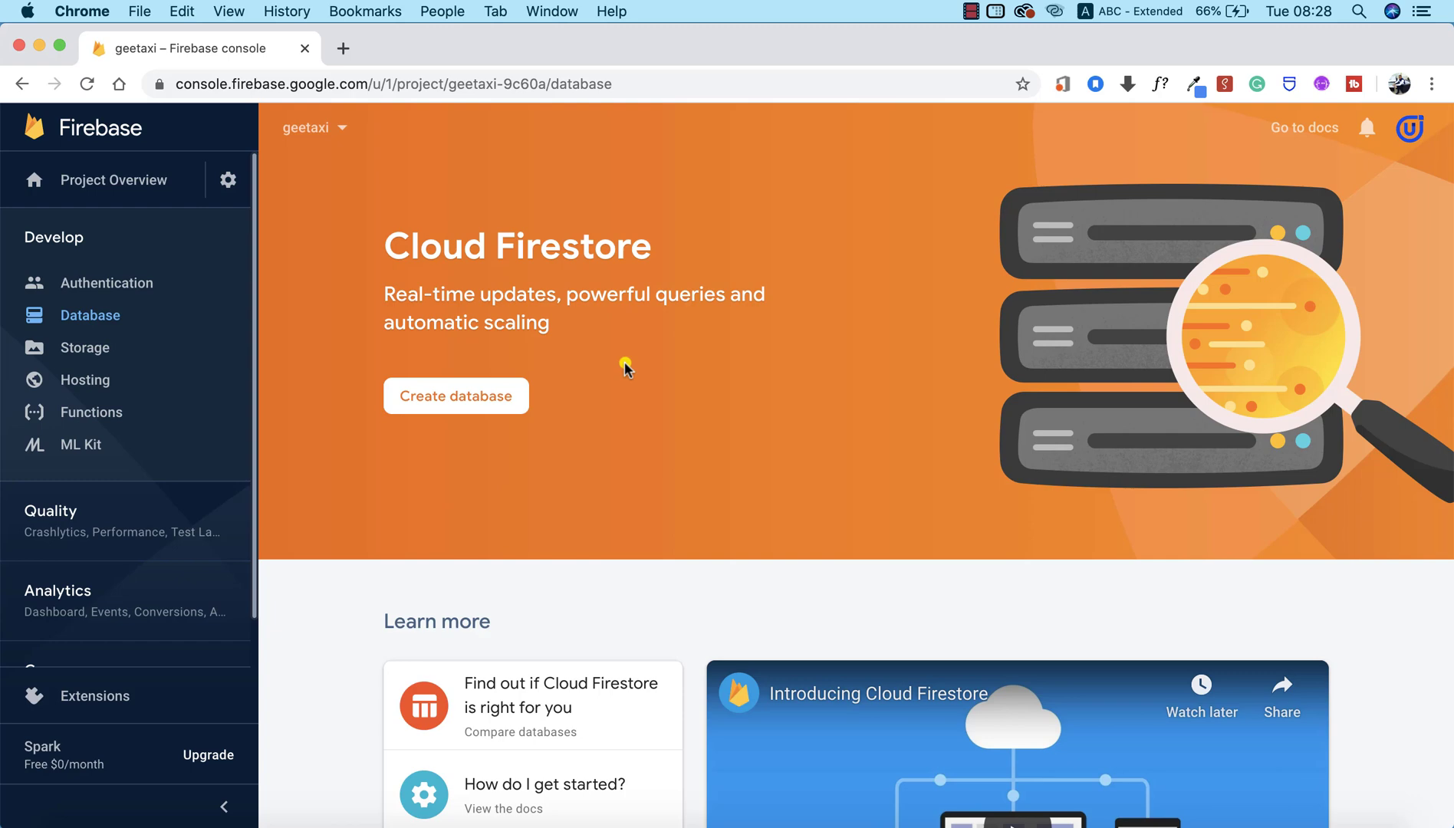
# Scroll past Cloud Firestore to the 'Or choose Realtime Database' section.
pyautogui.scroll(-3)
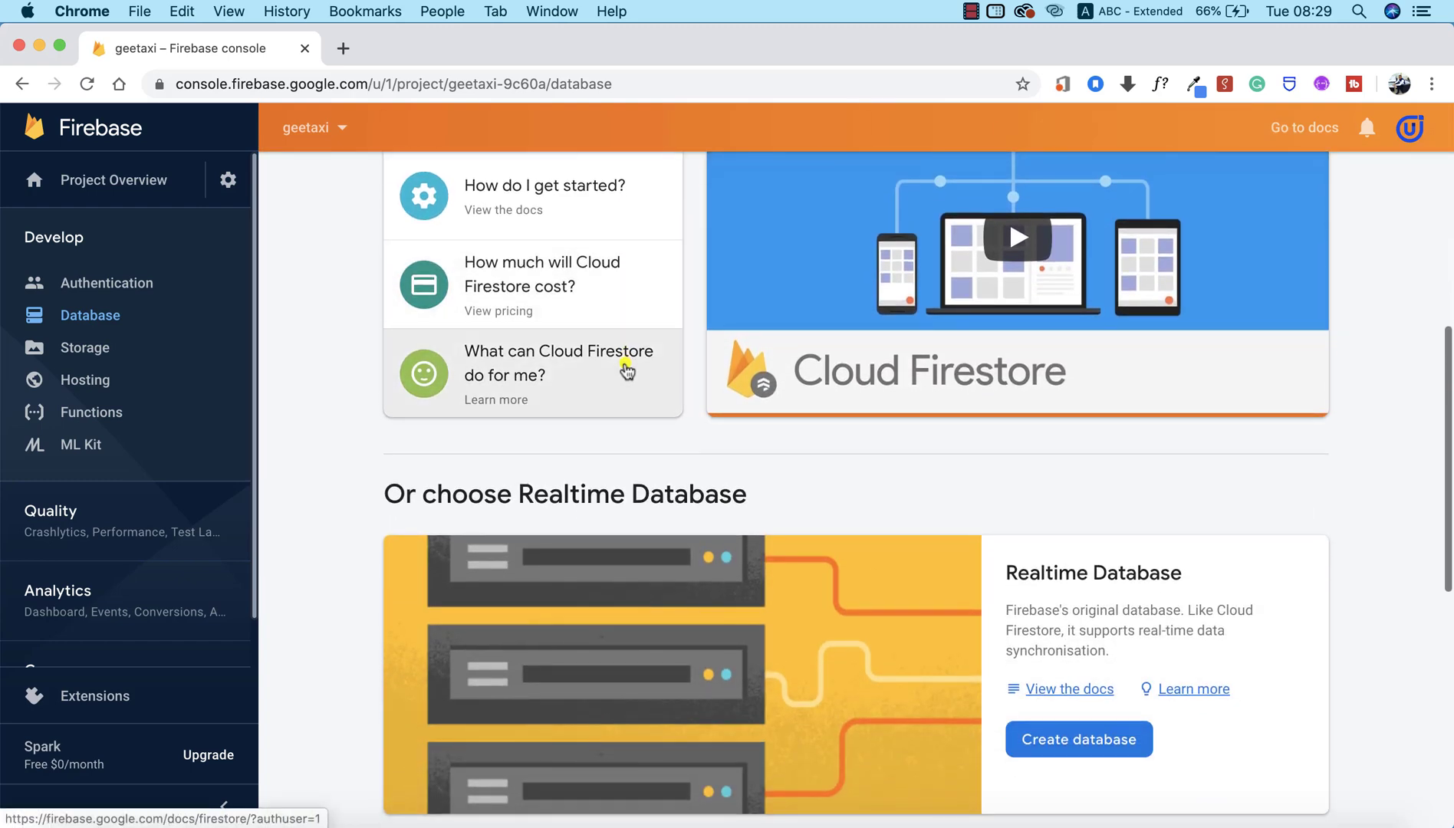
pyautogui.scroll(-3)
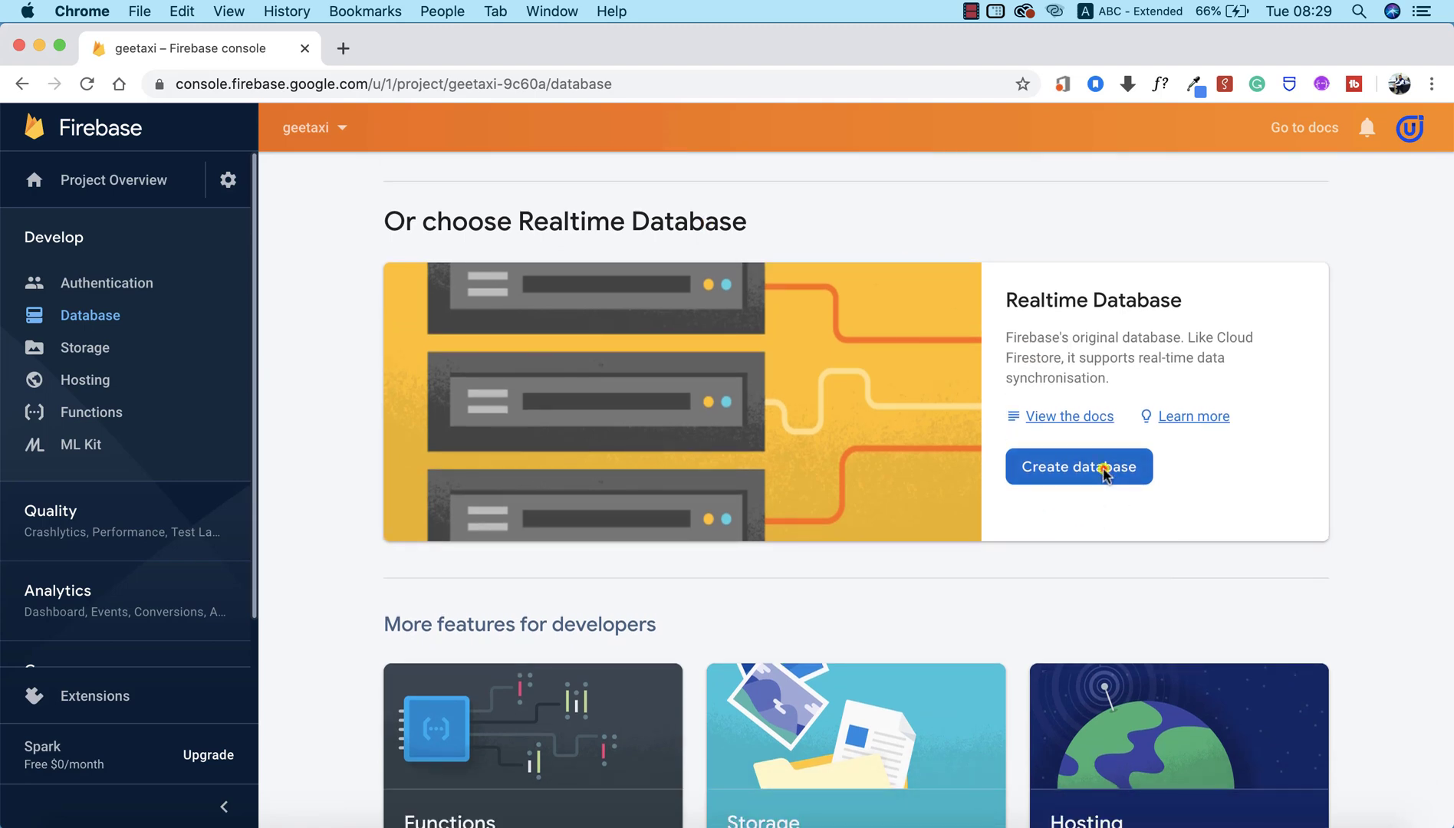
# Enable a Realtime Database using 'Start in test mode' security rules.
pyautogui.click(1078, 466)
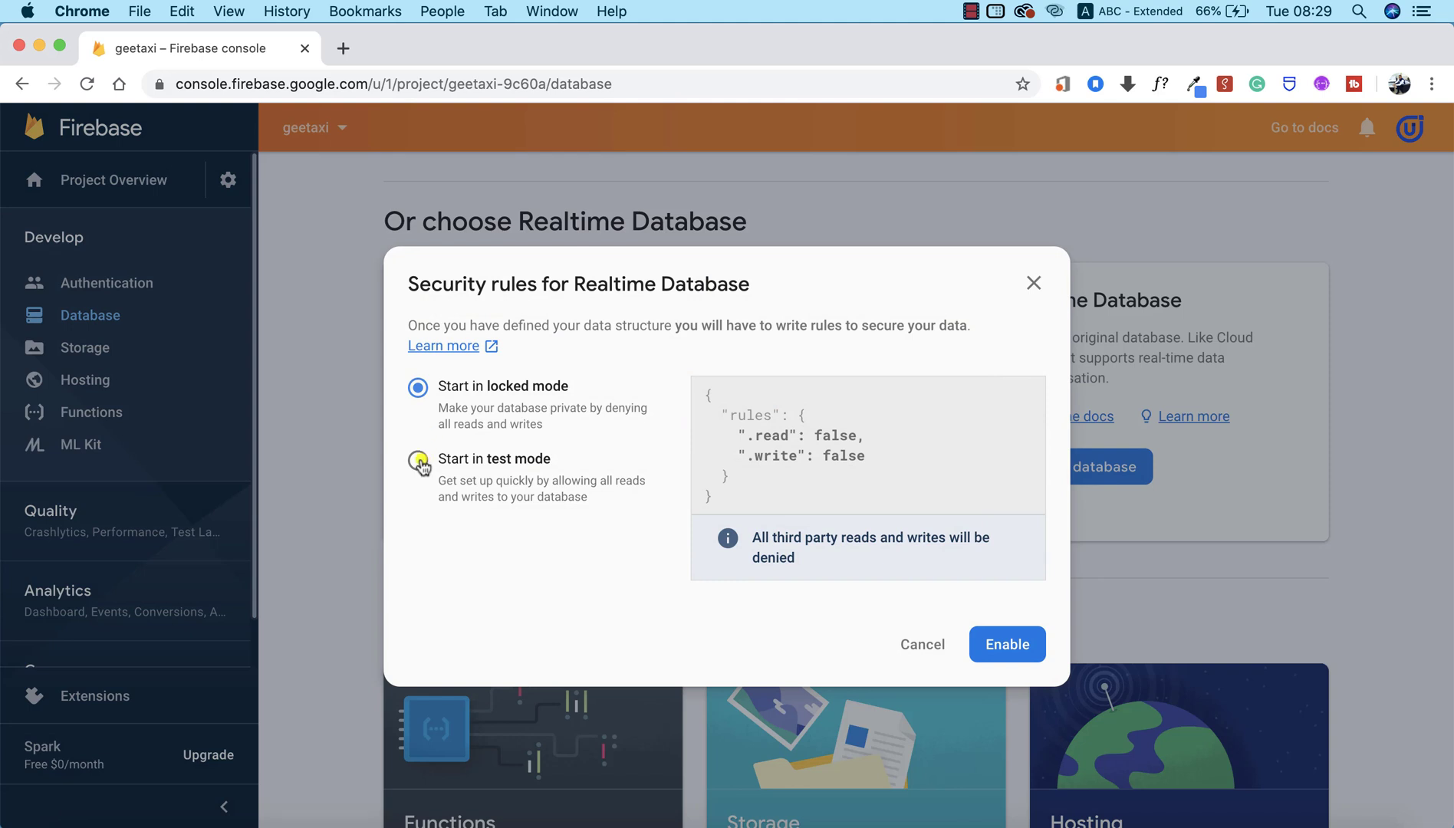
pyautogui.click(419, 458)
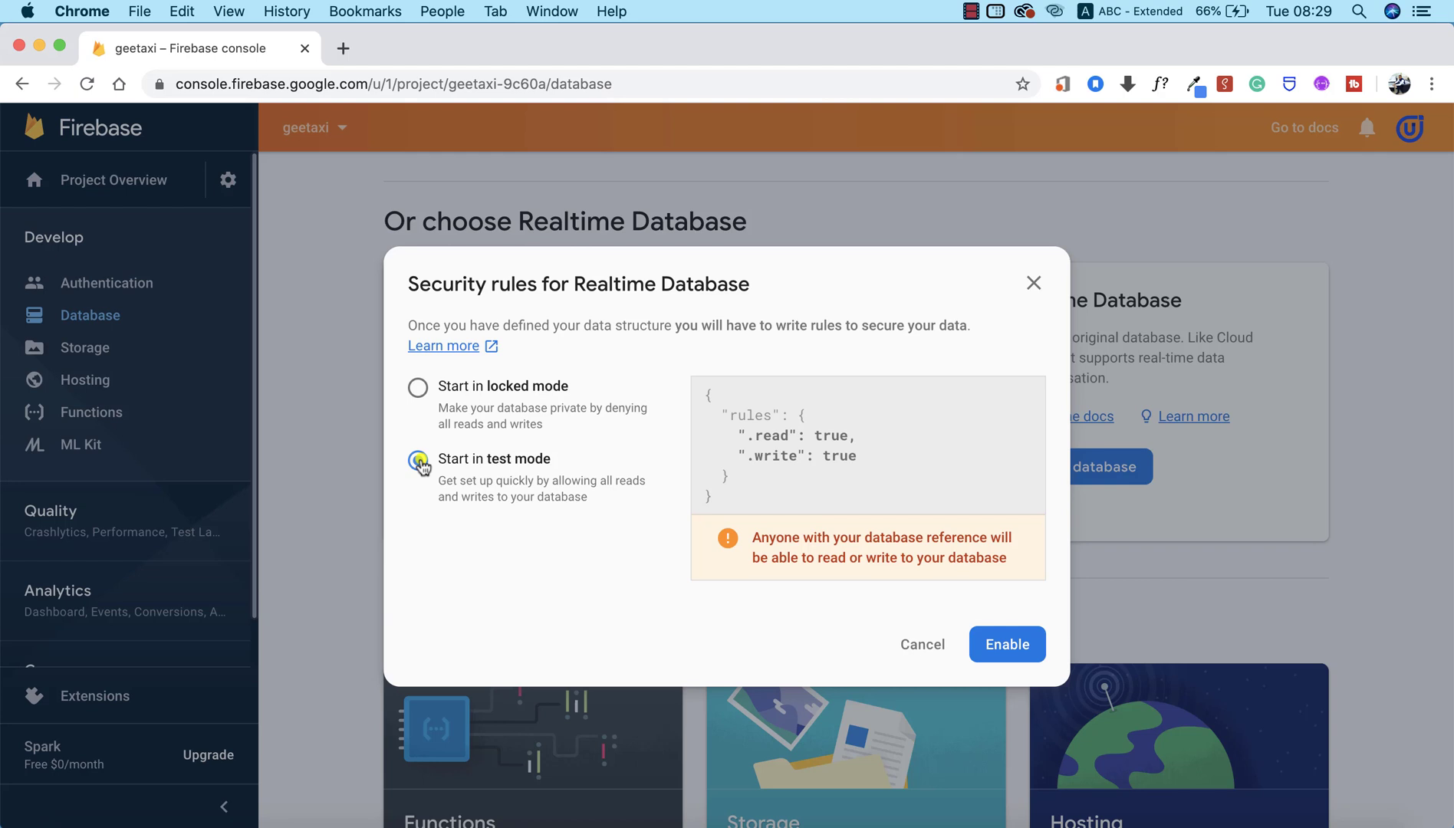
pyautogui.click(417, 464)
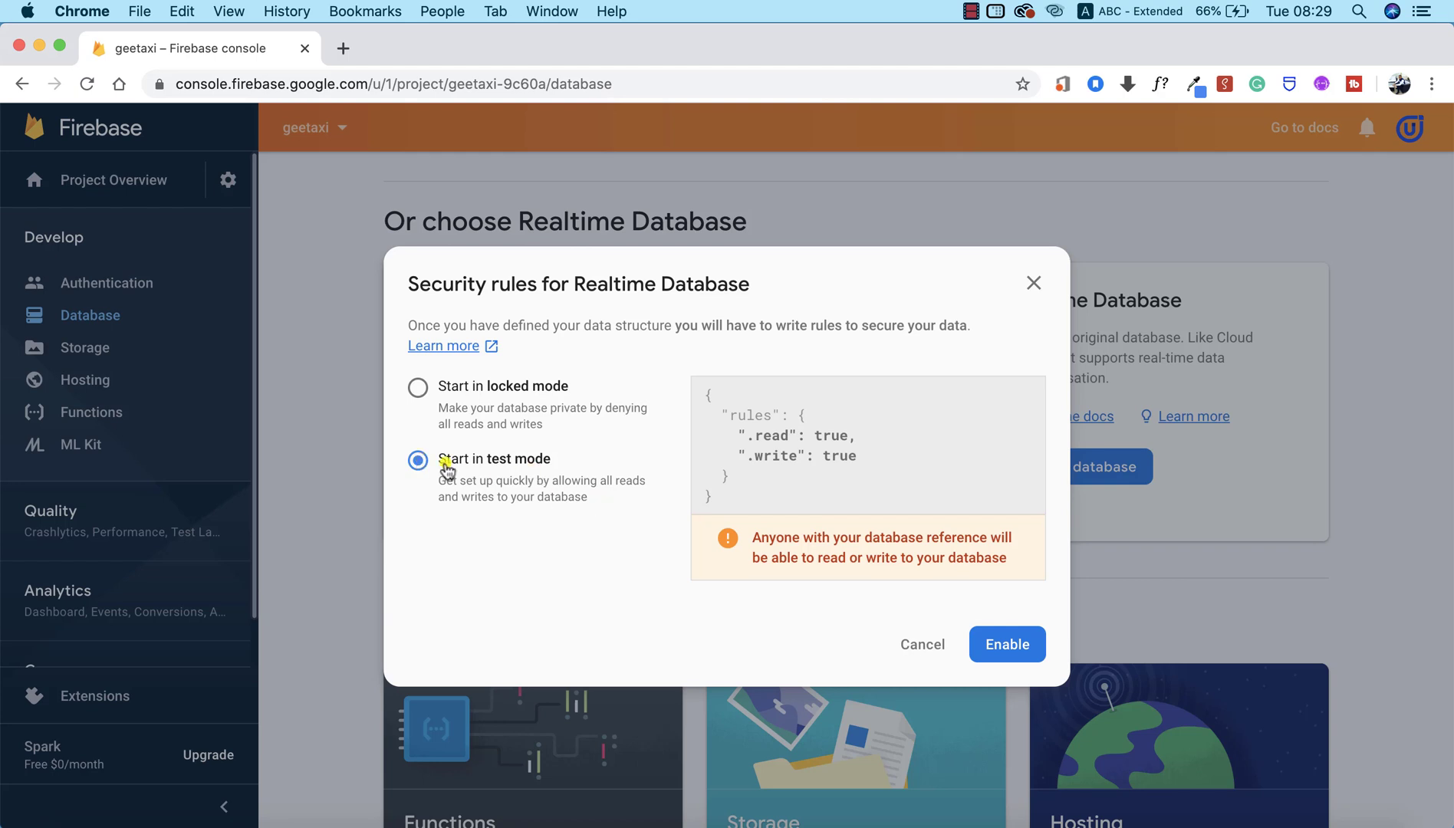
pyautogui.moveTo(593, 481)
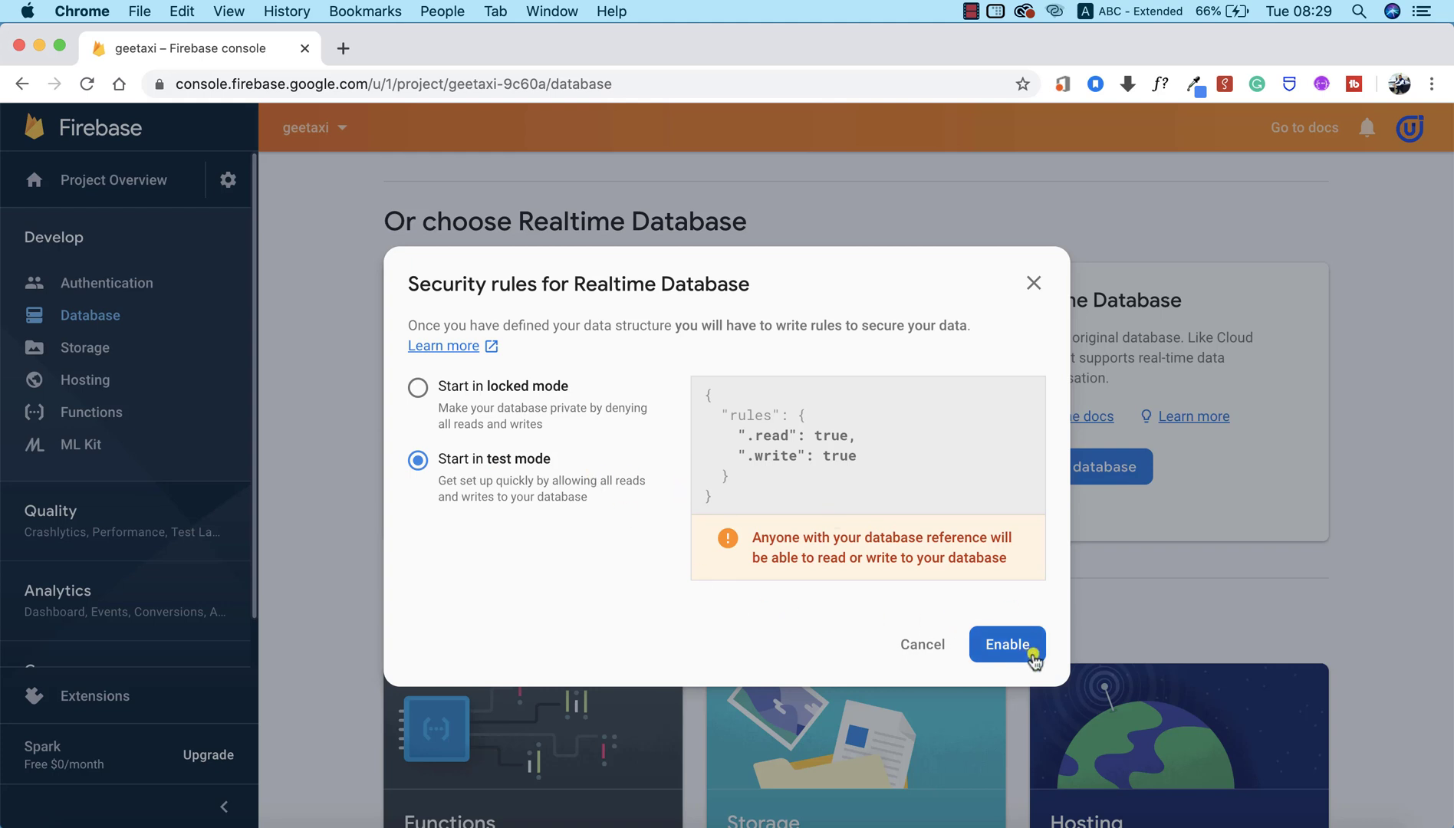
pyautogui.click(1006, 645)
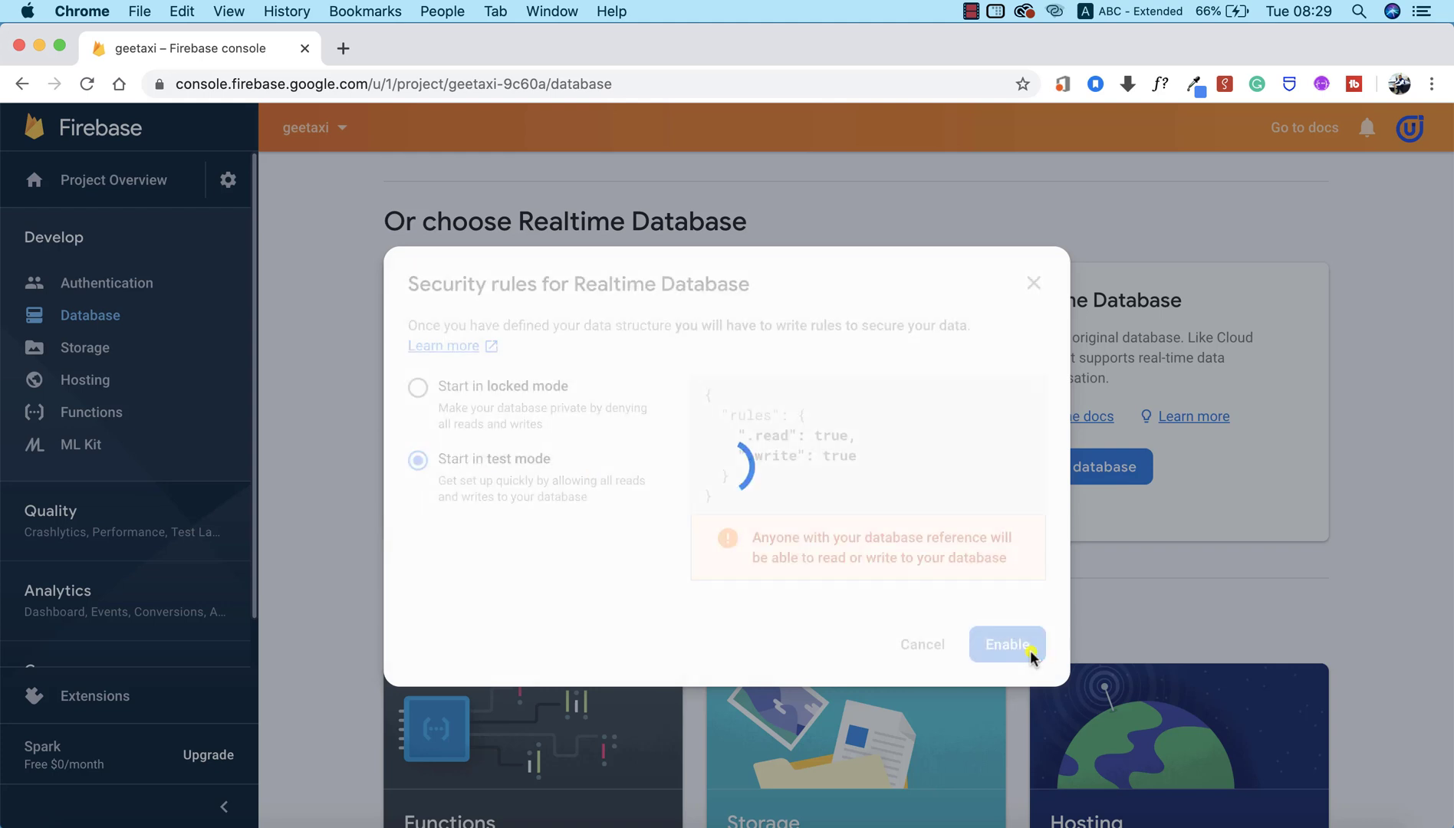
# Add a root child entry named 'create' with value true.
pyautogui.click(1007, 646)
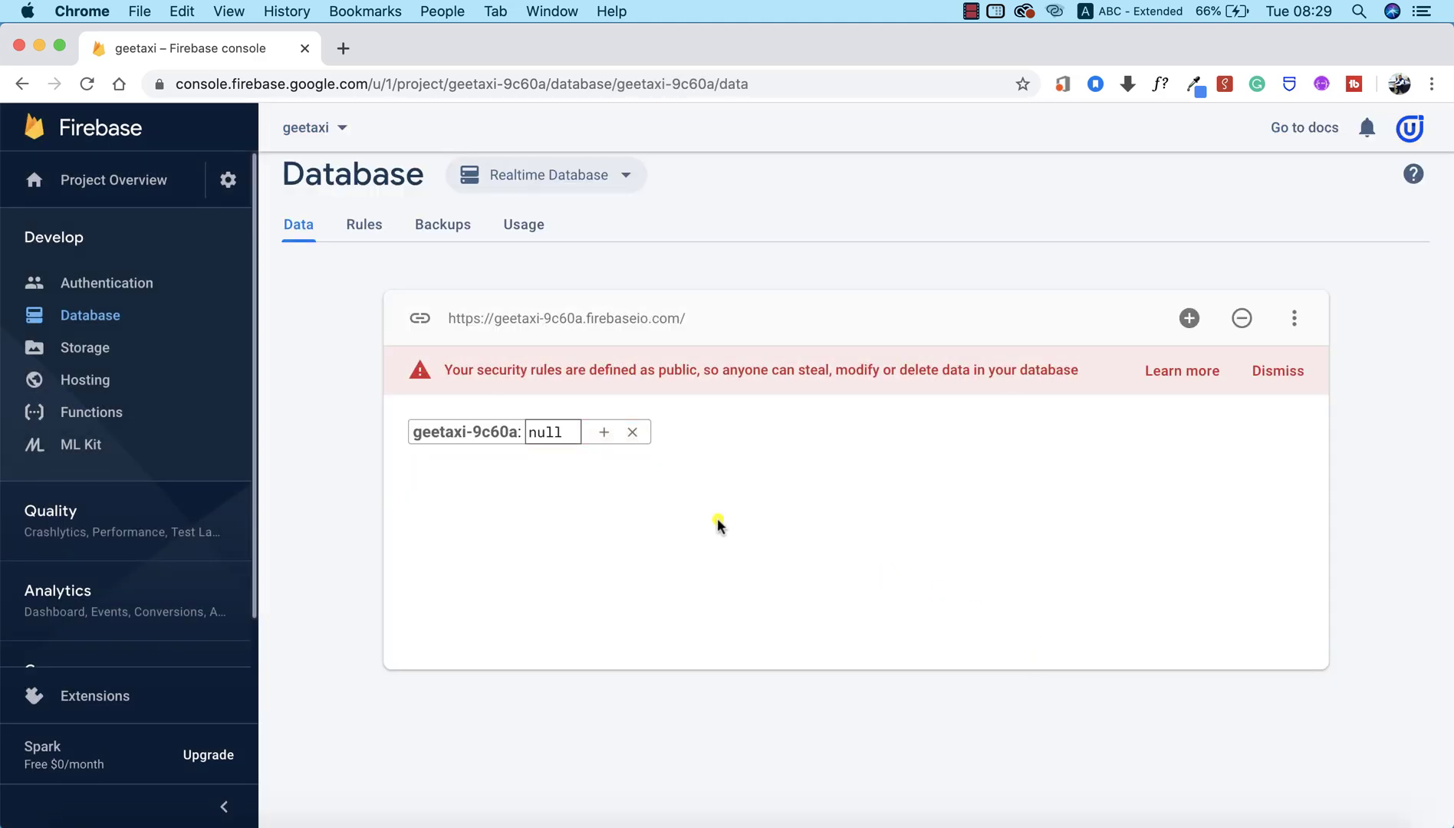
pyautogui.click(604, 433)
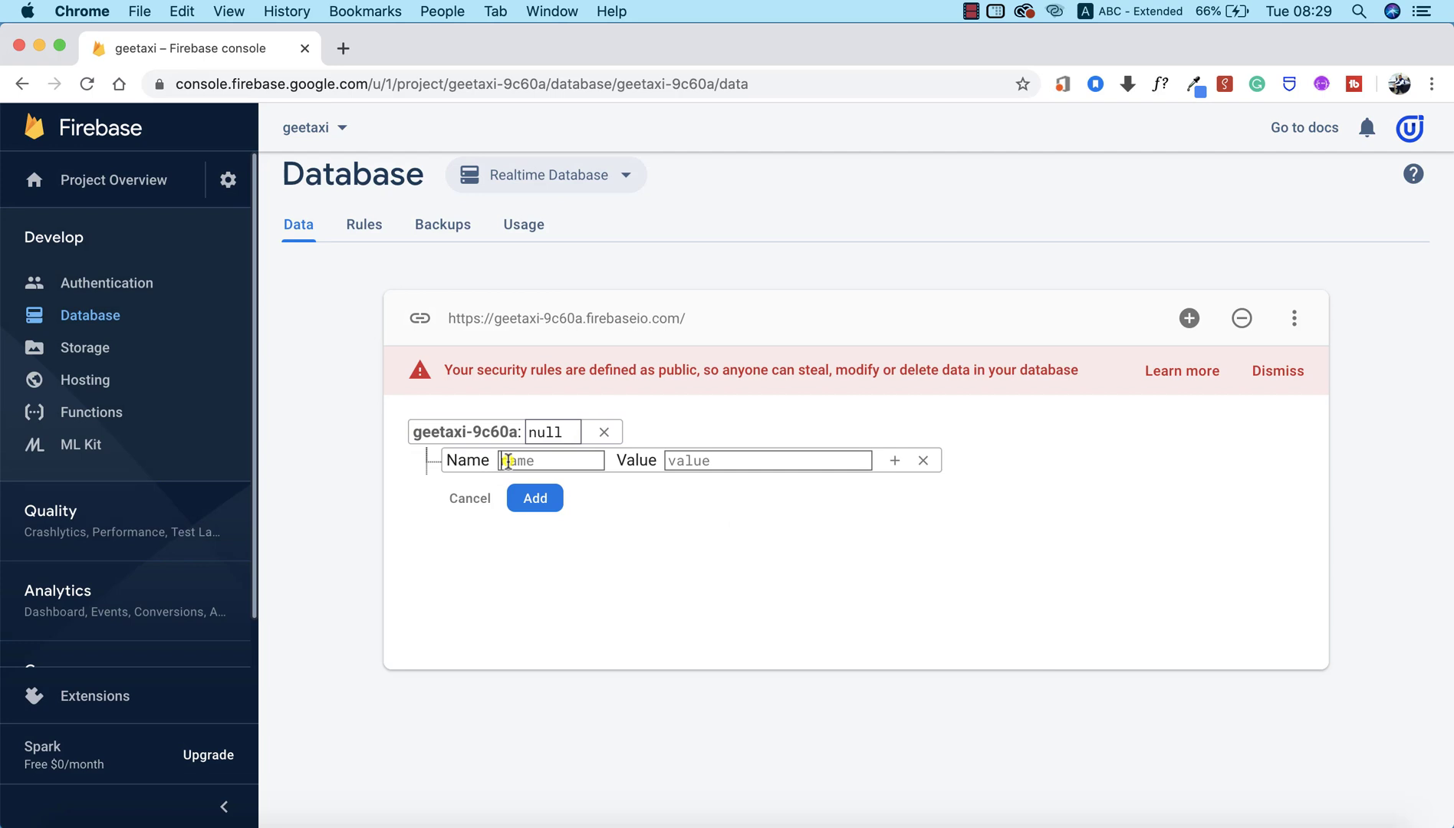
pyautogui.write('create')
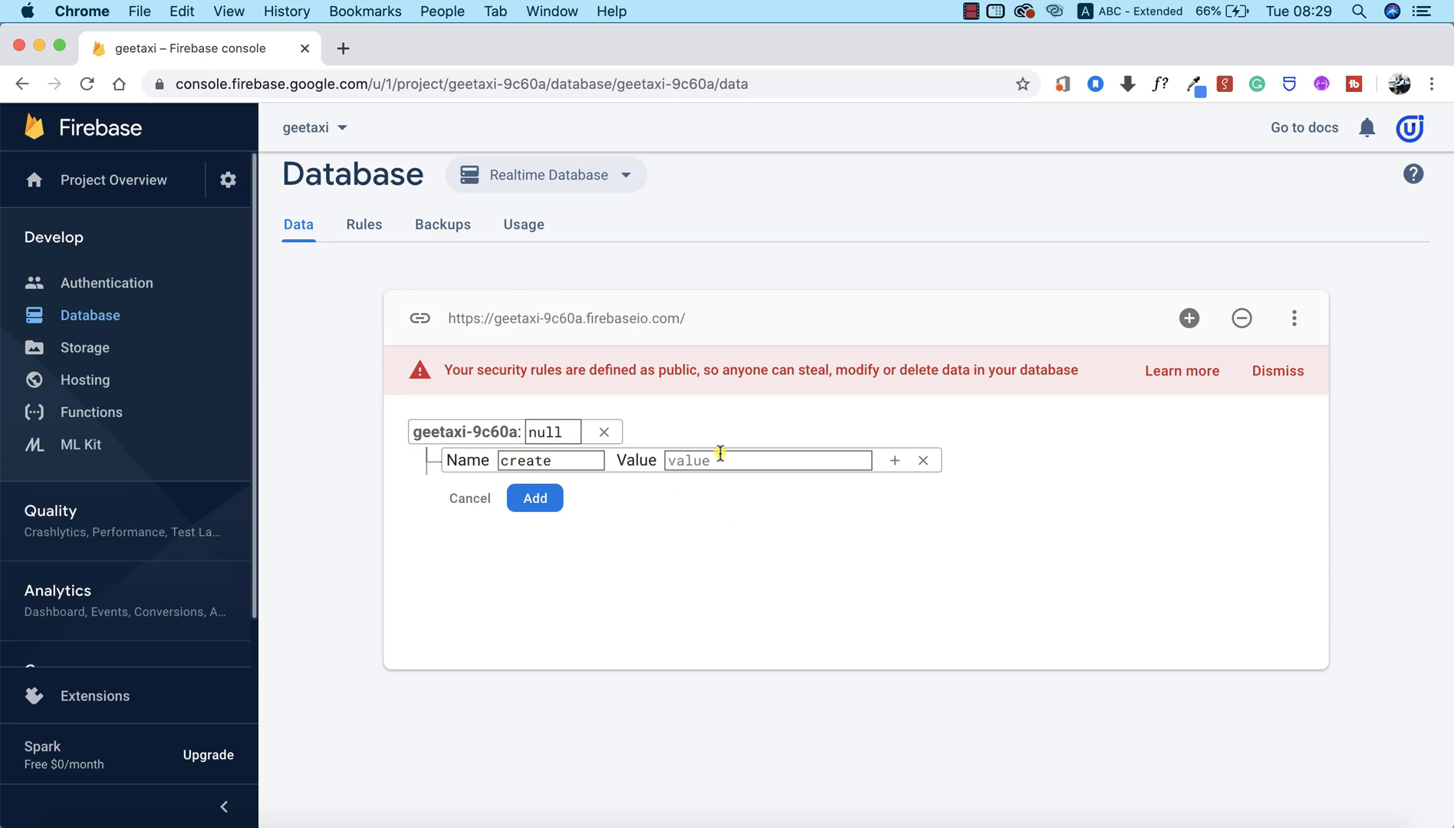
pyautogui.click(534, 498)
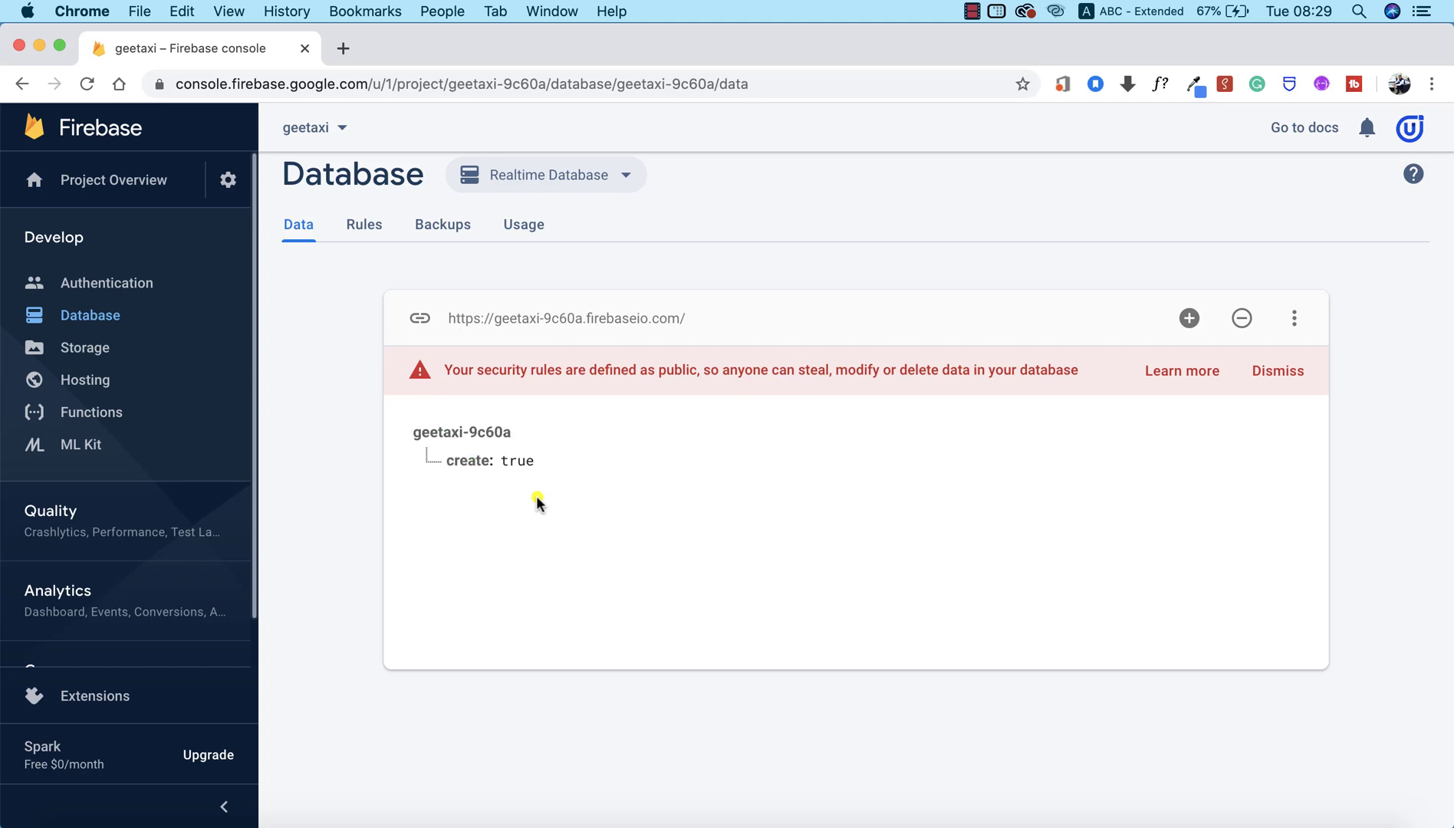
pyautogui.moveTo(507, 510)
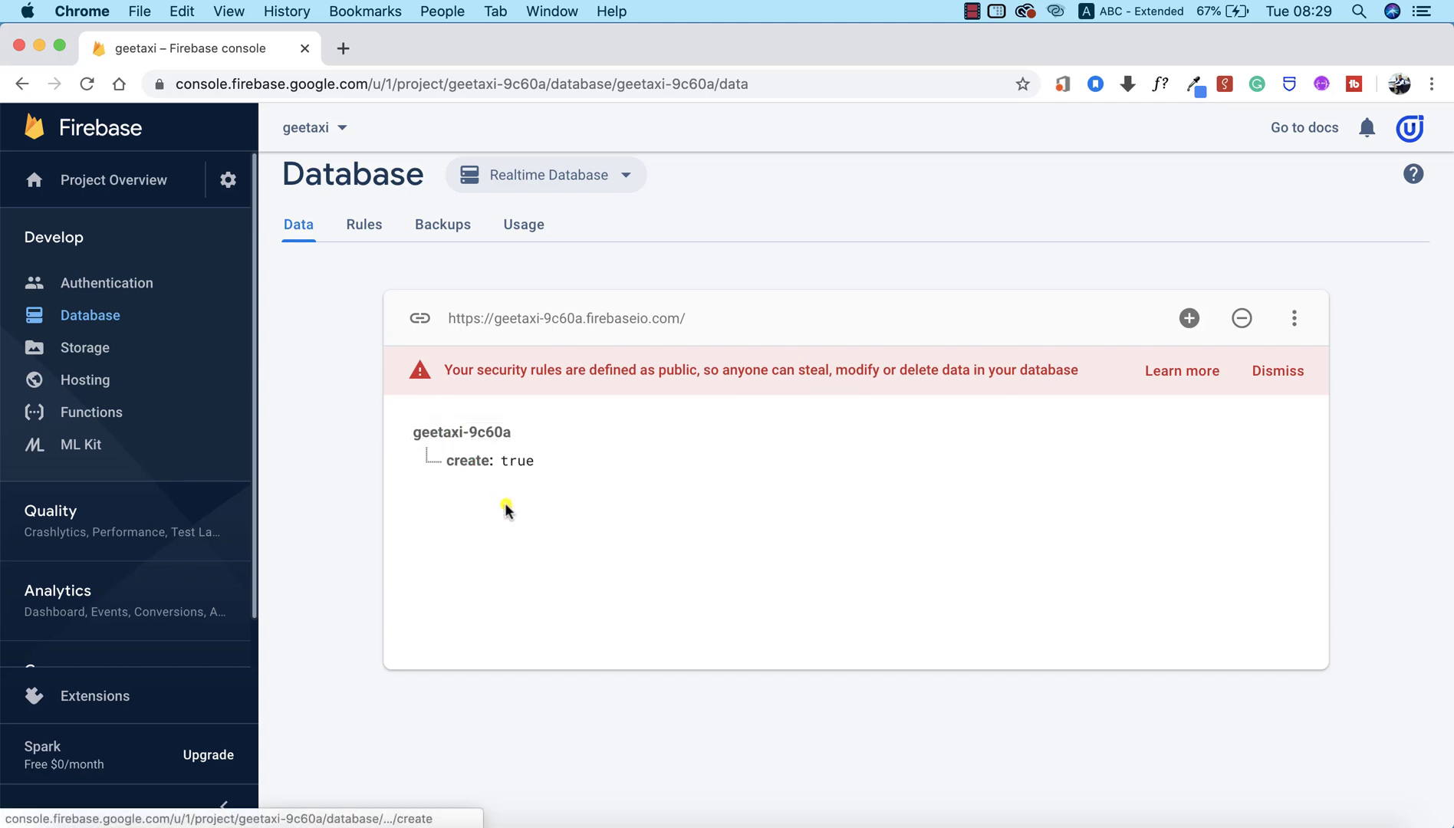
pyautogui.moveTo(492, 527)
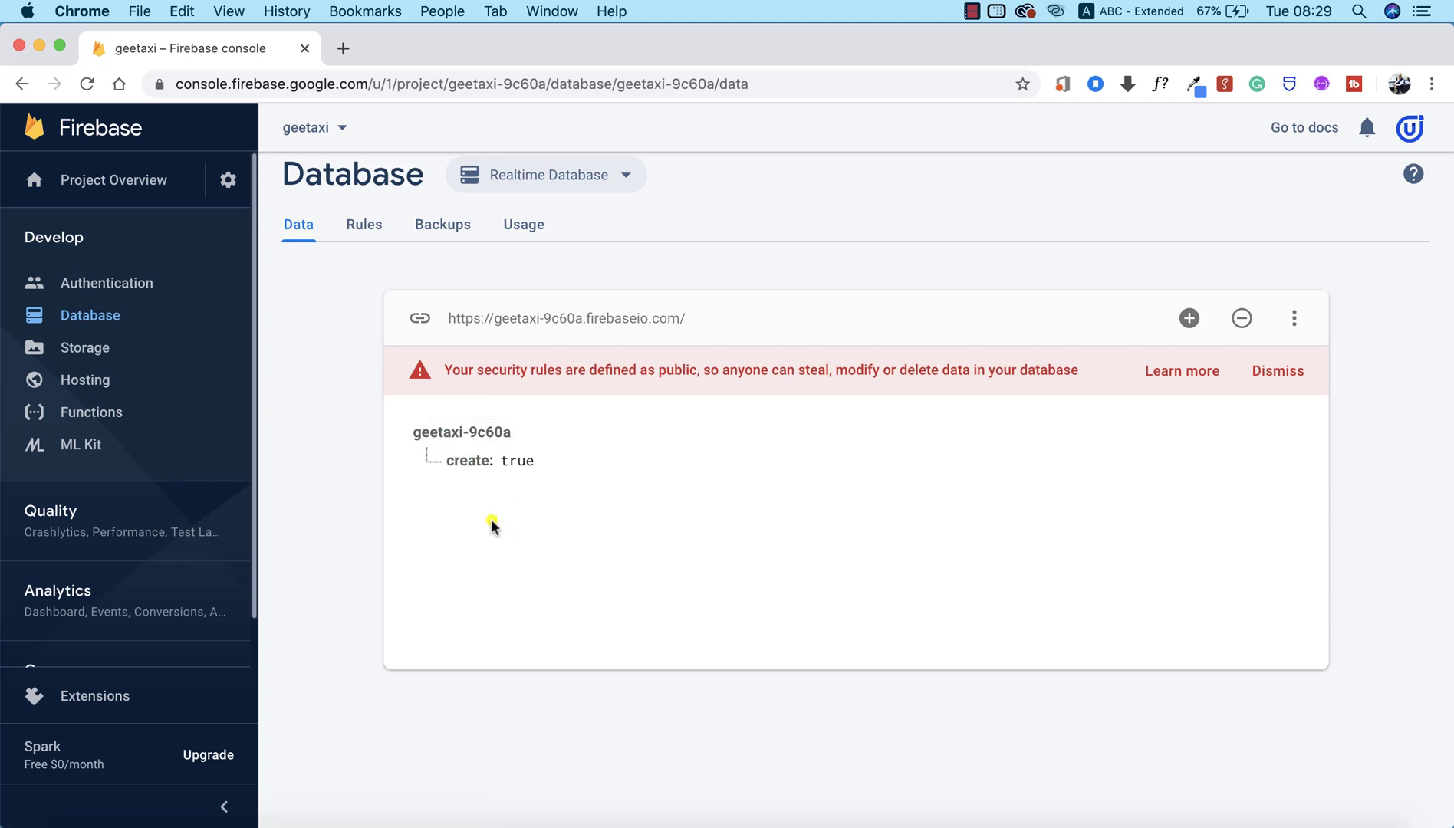
pyautogui.moveTo(476, 518)
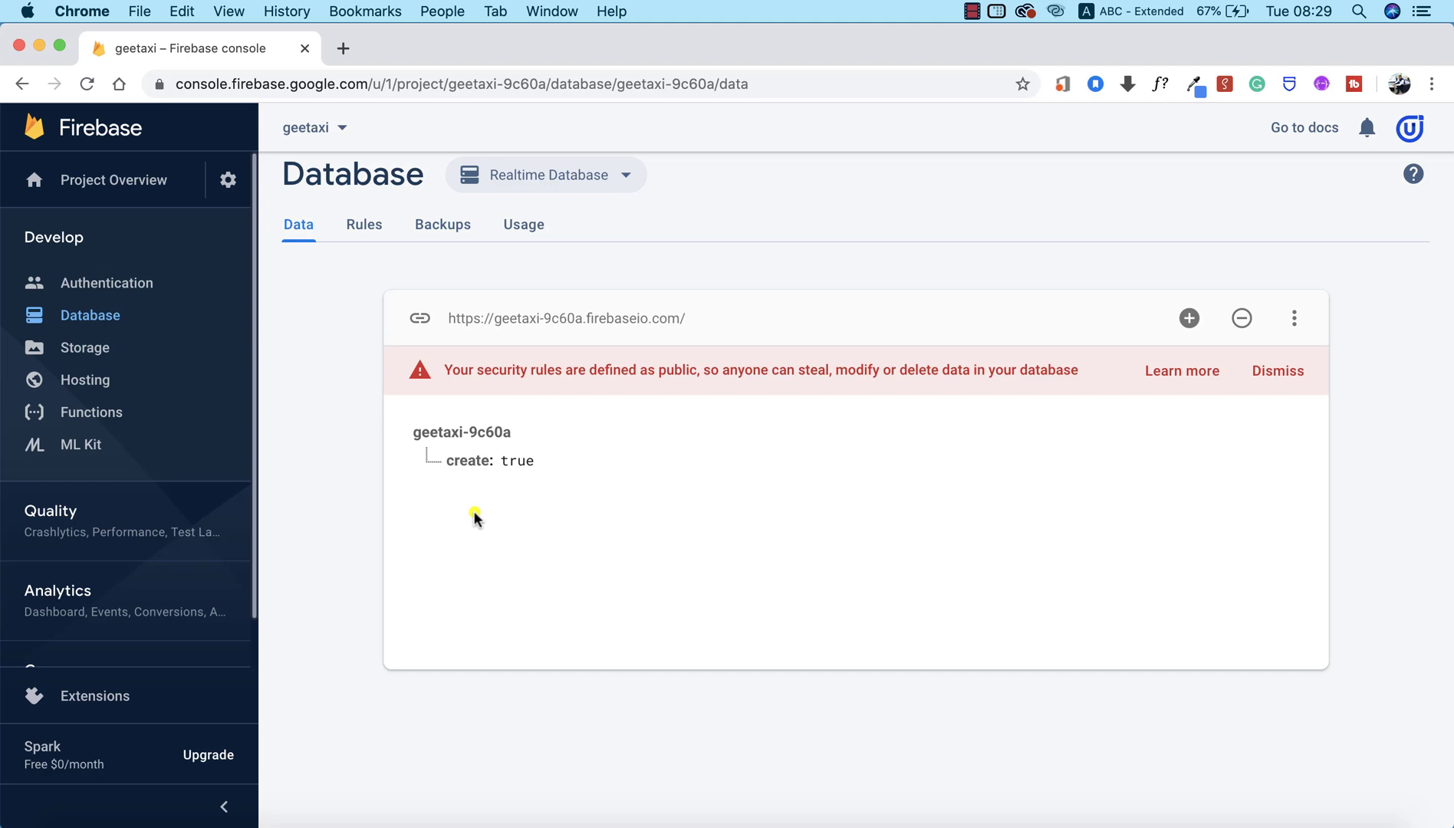
pyautogui.moveTo(456, 543)
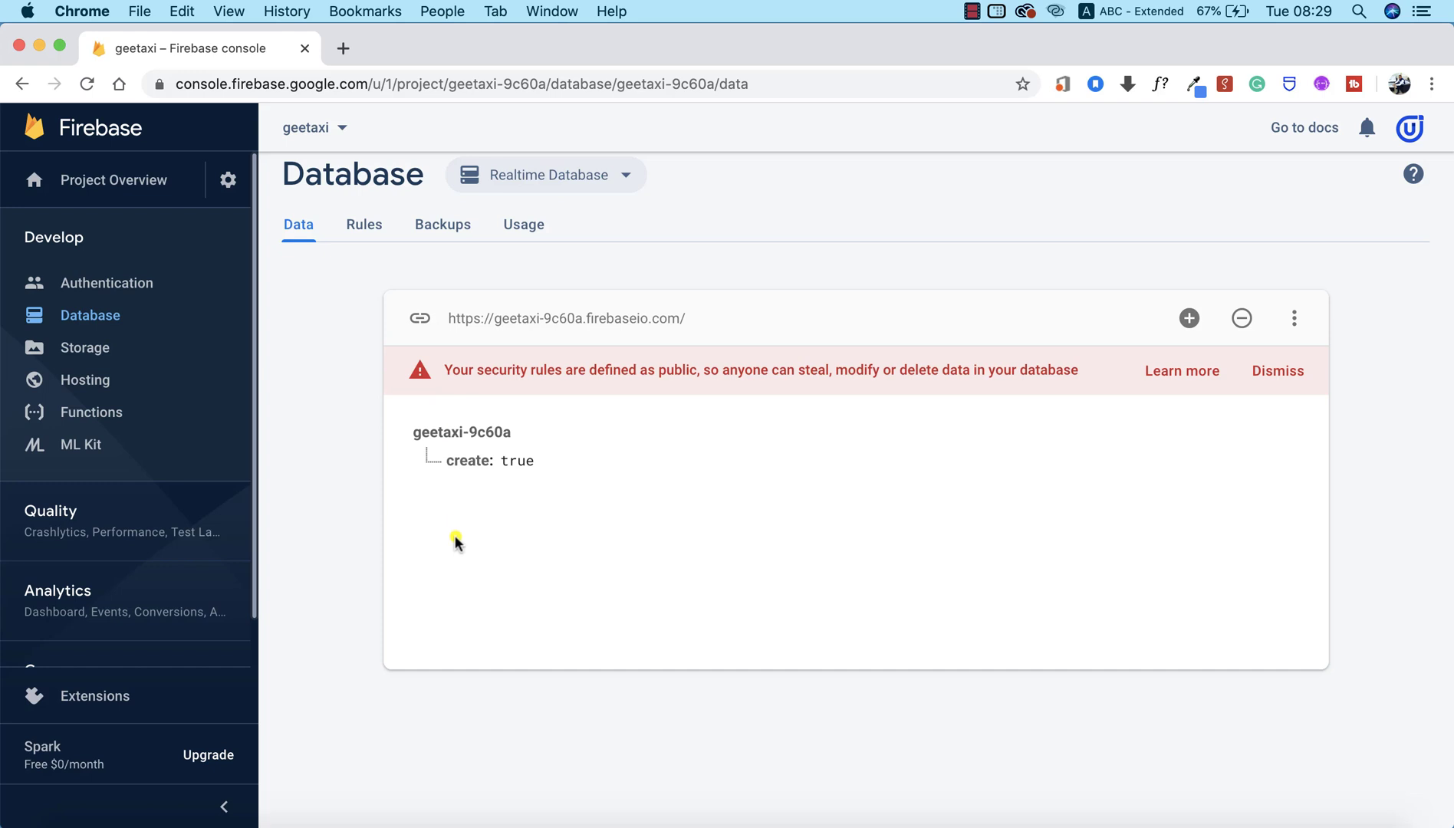
pyautogui.moveTo(678, 528)
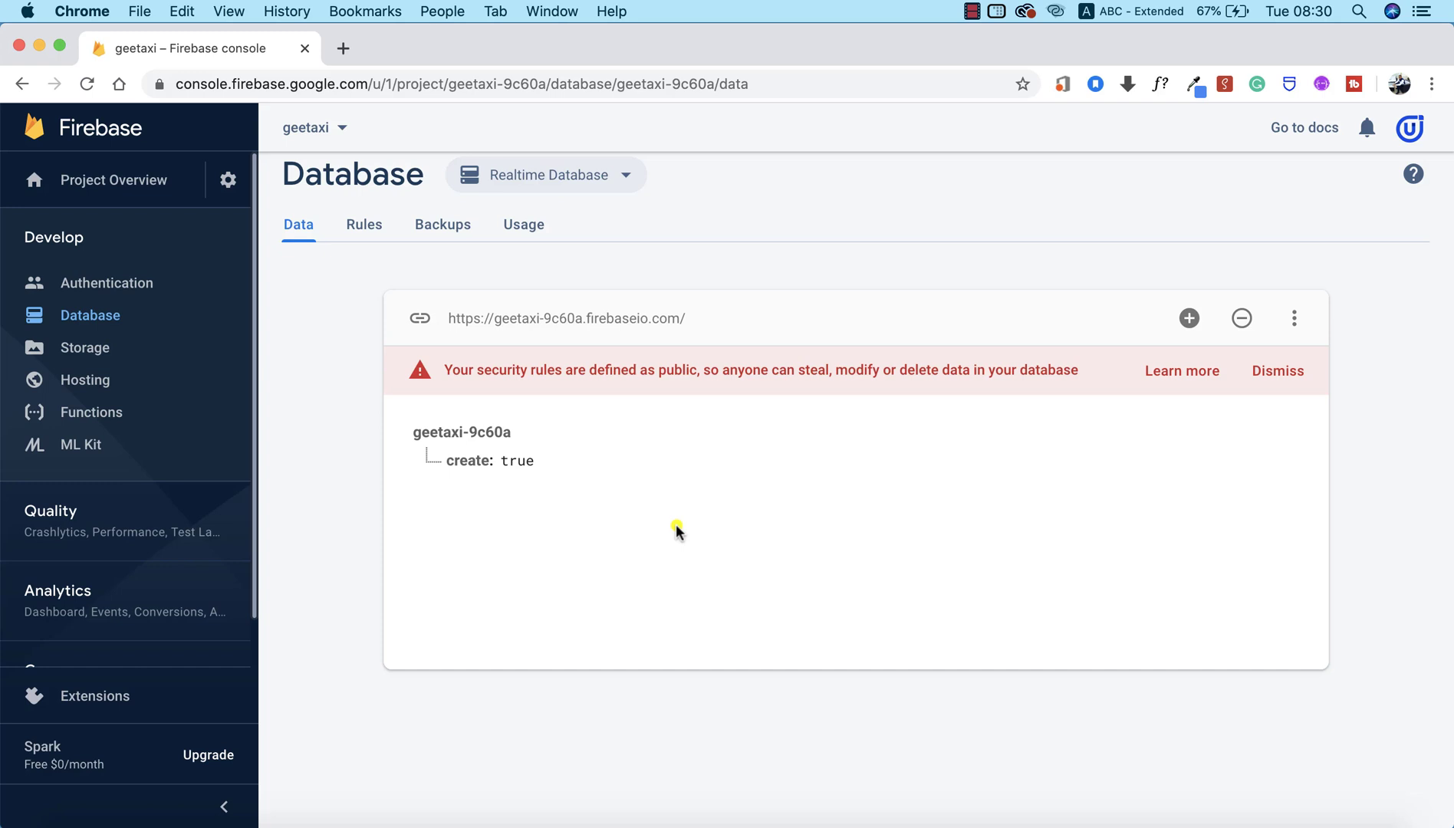
# Open Authentication and set up the sign-in method to list providers.
pyautogui.click(467, 460)
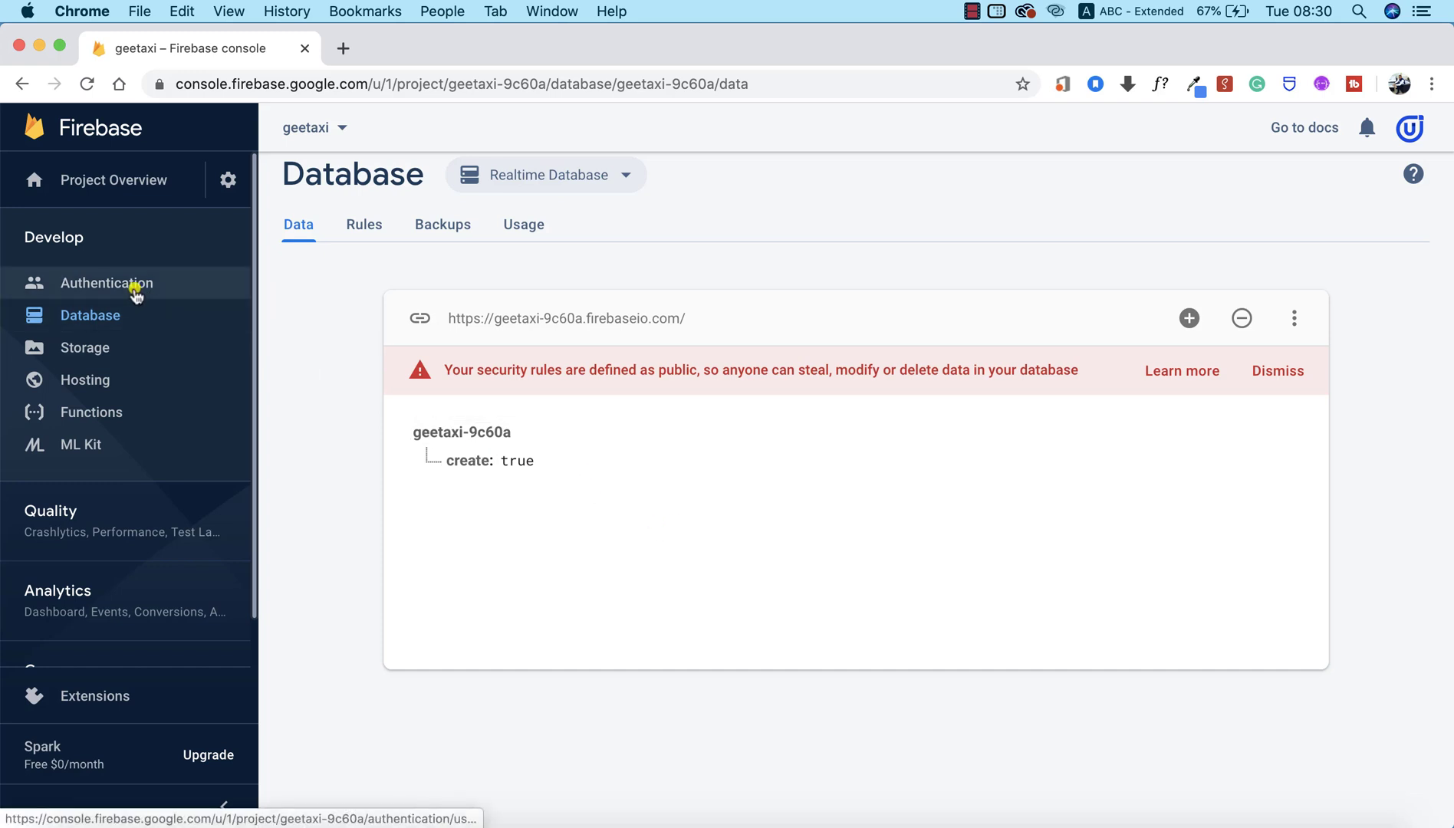
pyautogui.click(107, 283)
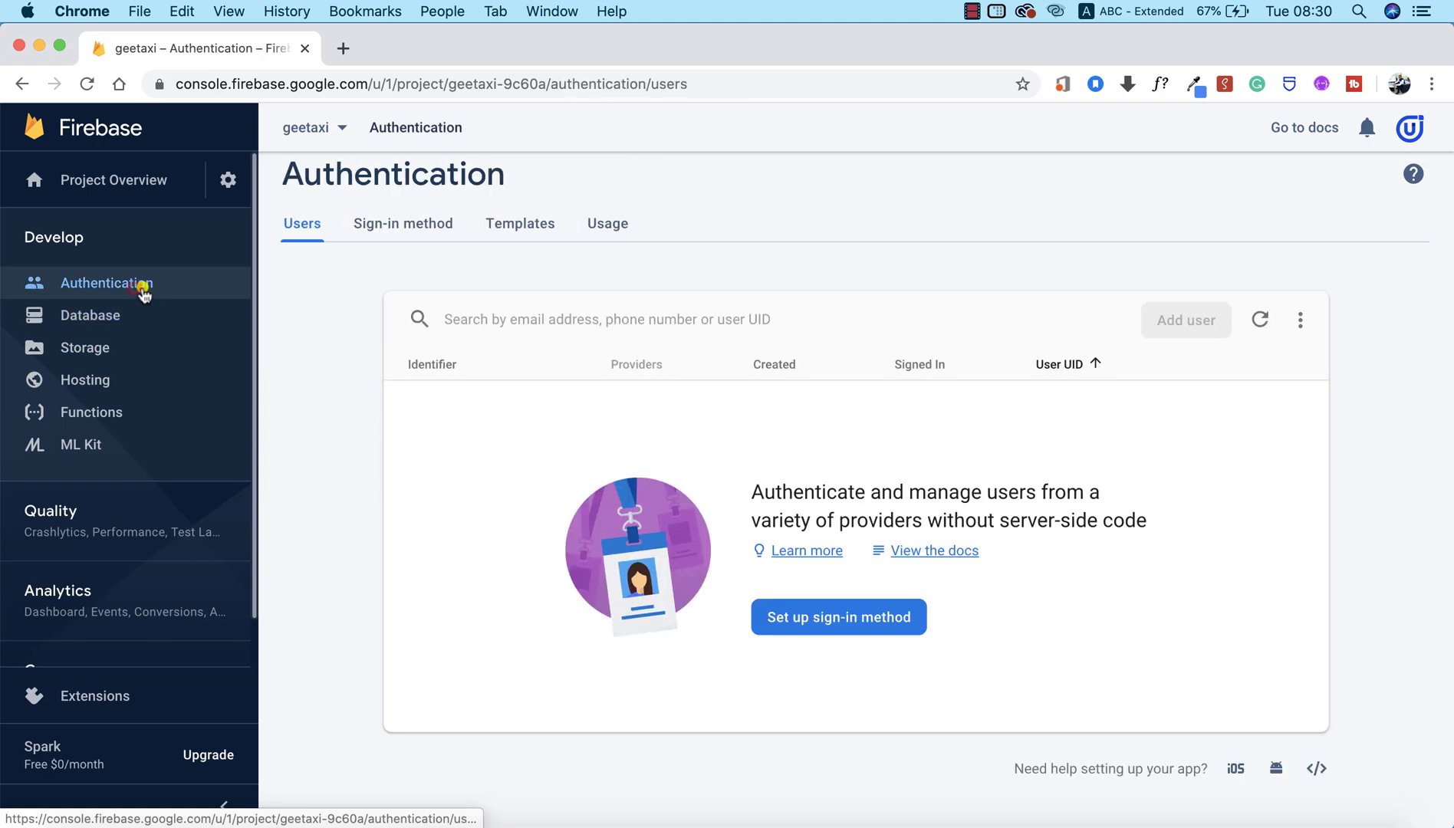
pyautogui.moveTo(838, 617)
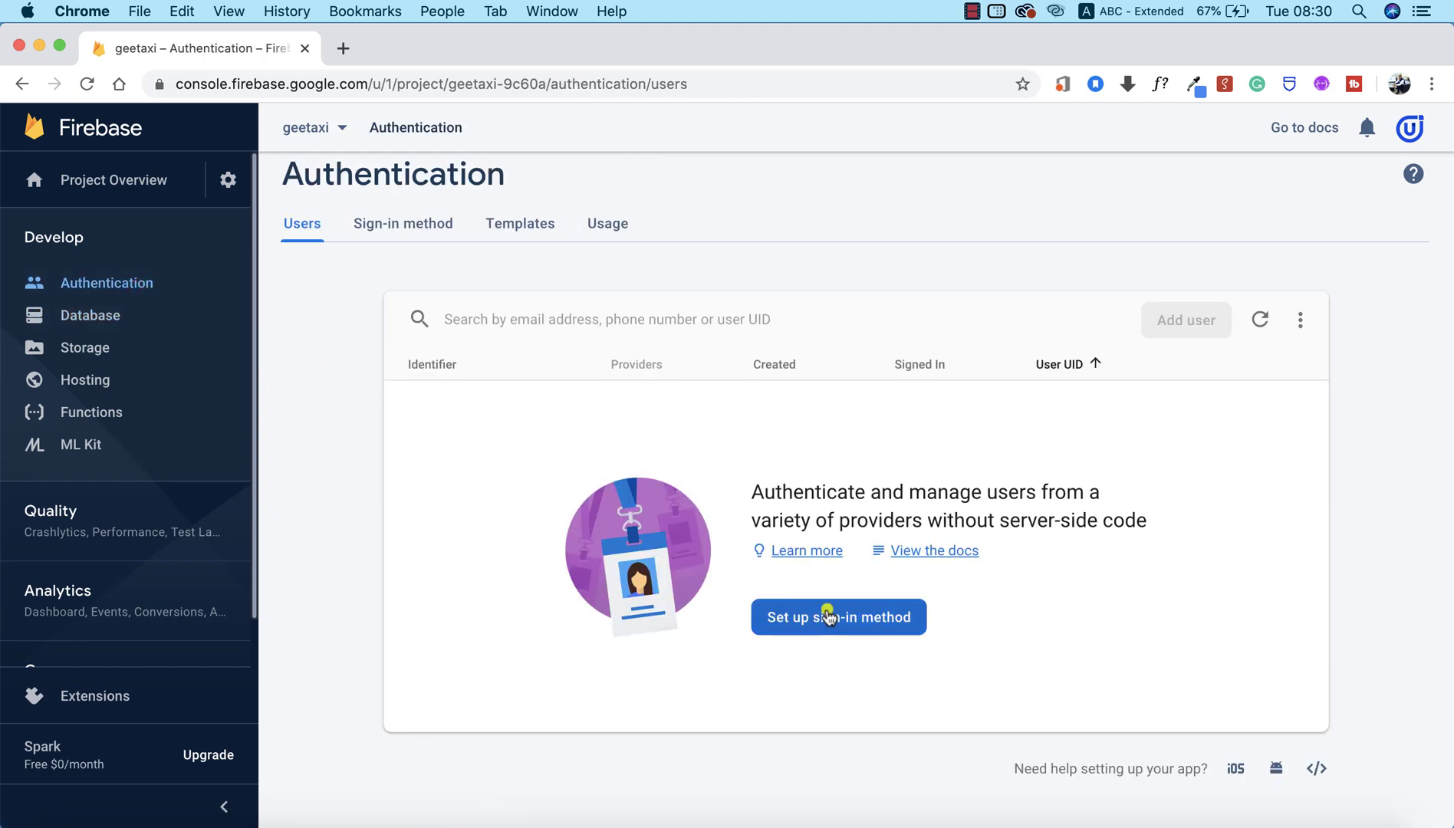
pyautogui.click(837, 617)
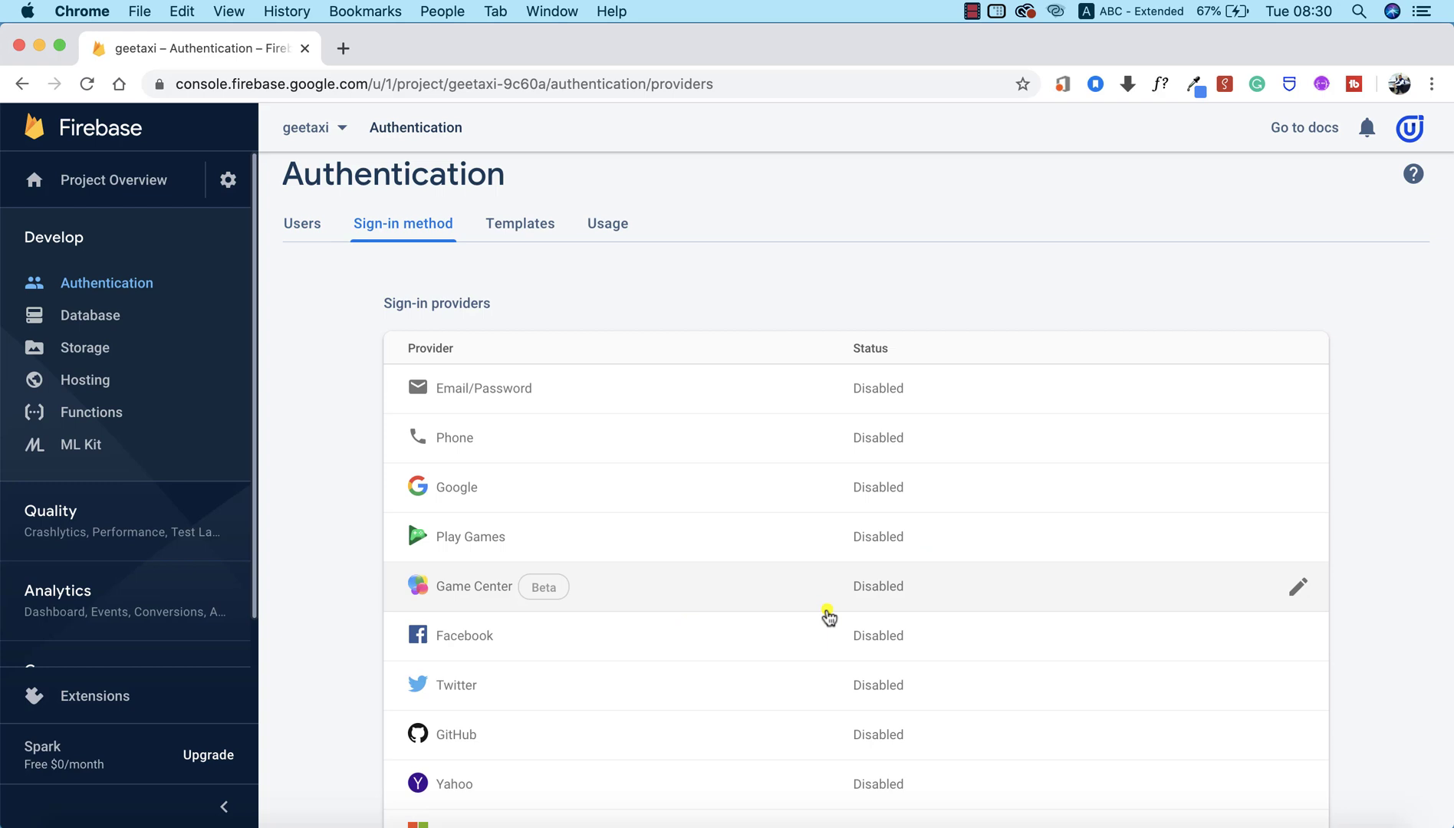
pyautogui.moveTo(1076, 390)
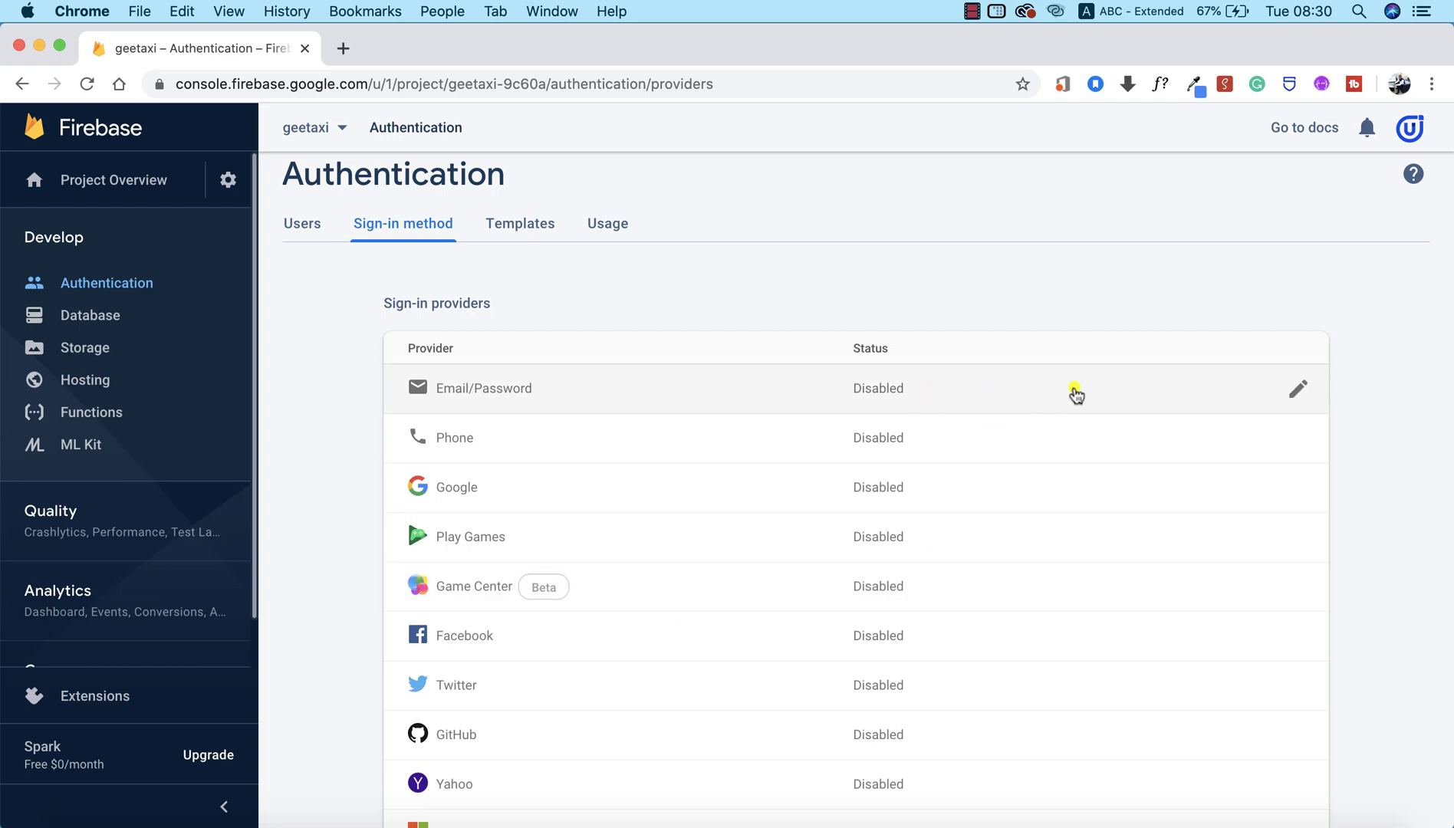
# Turn on the Email/Password provider and save it.
pyautogui.click(1298, 389)
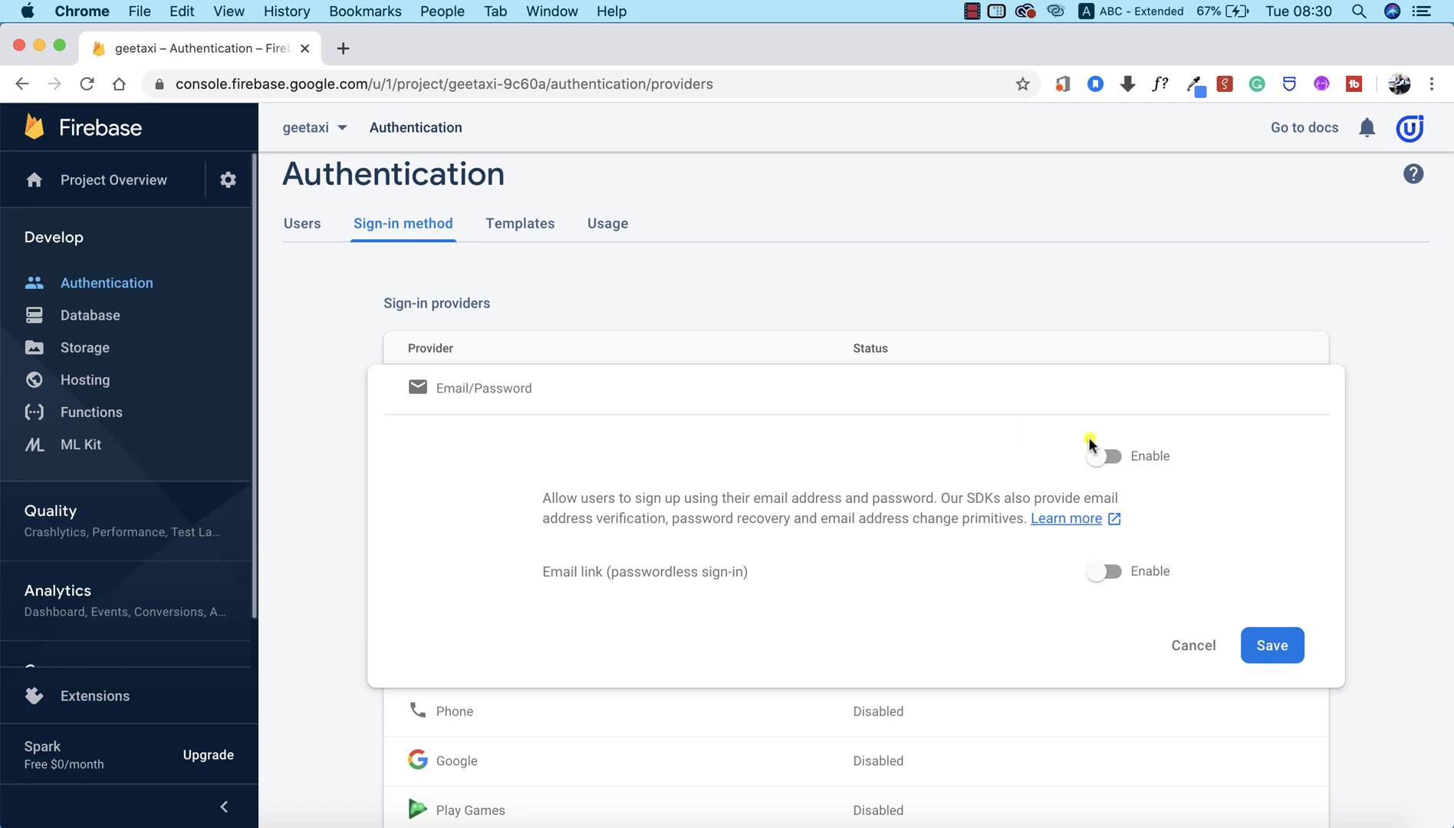
pyautogui.click(1104, 455)
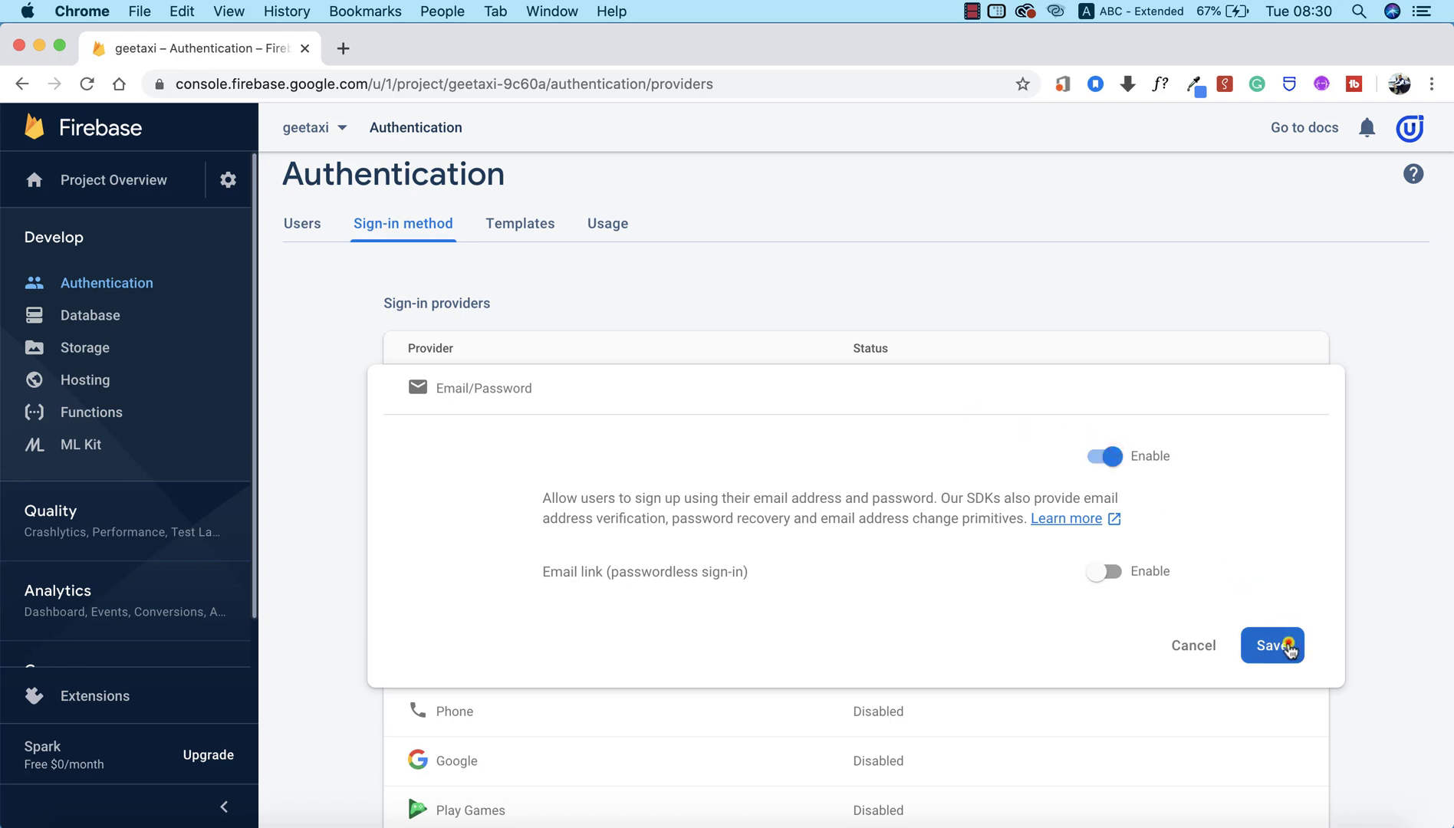
pyautogui.click(1272, 646)
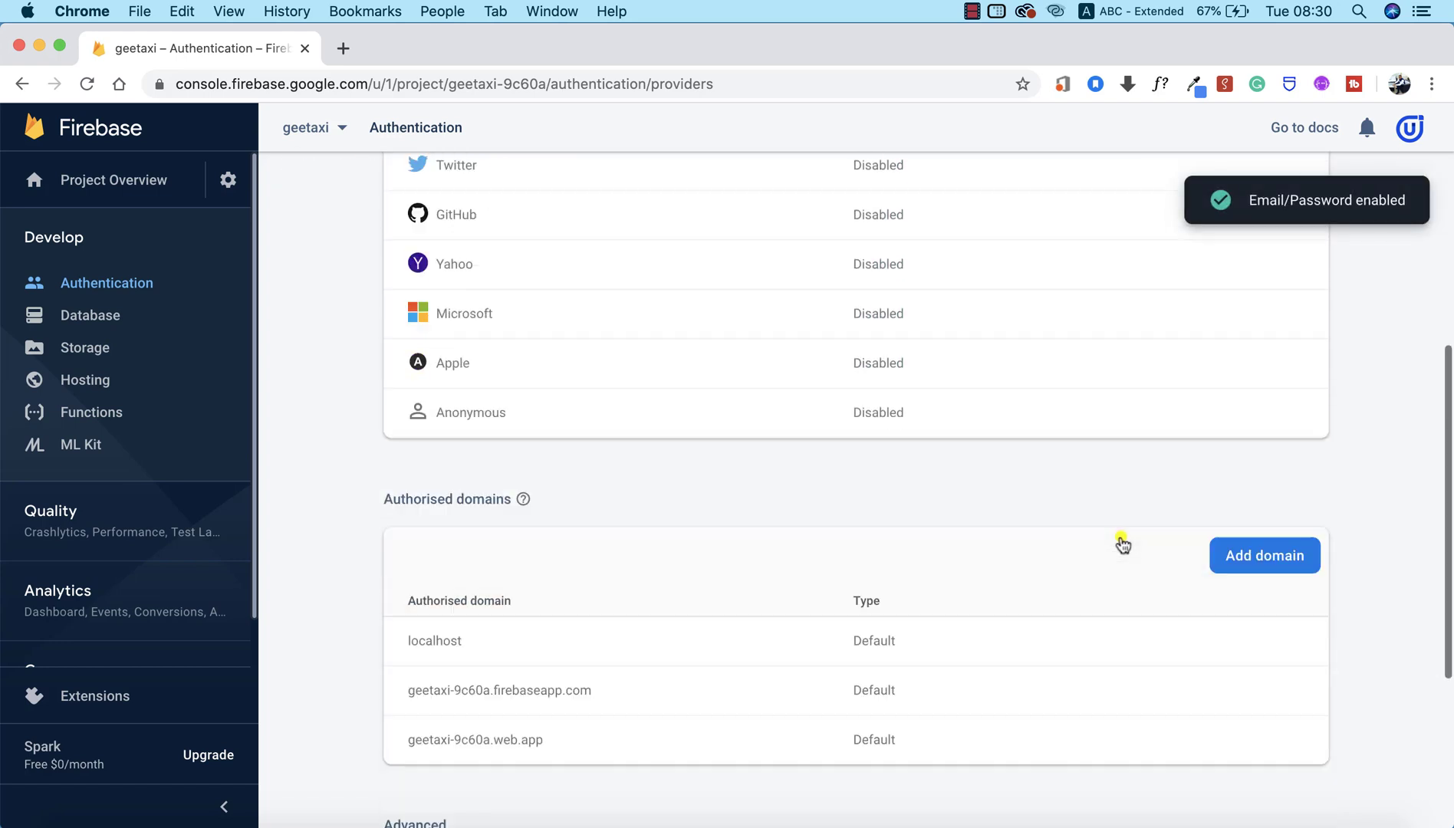
pyautogui.scroll(3)
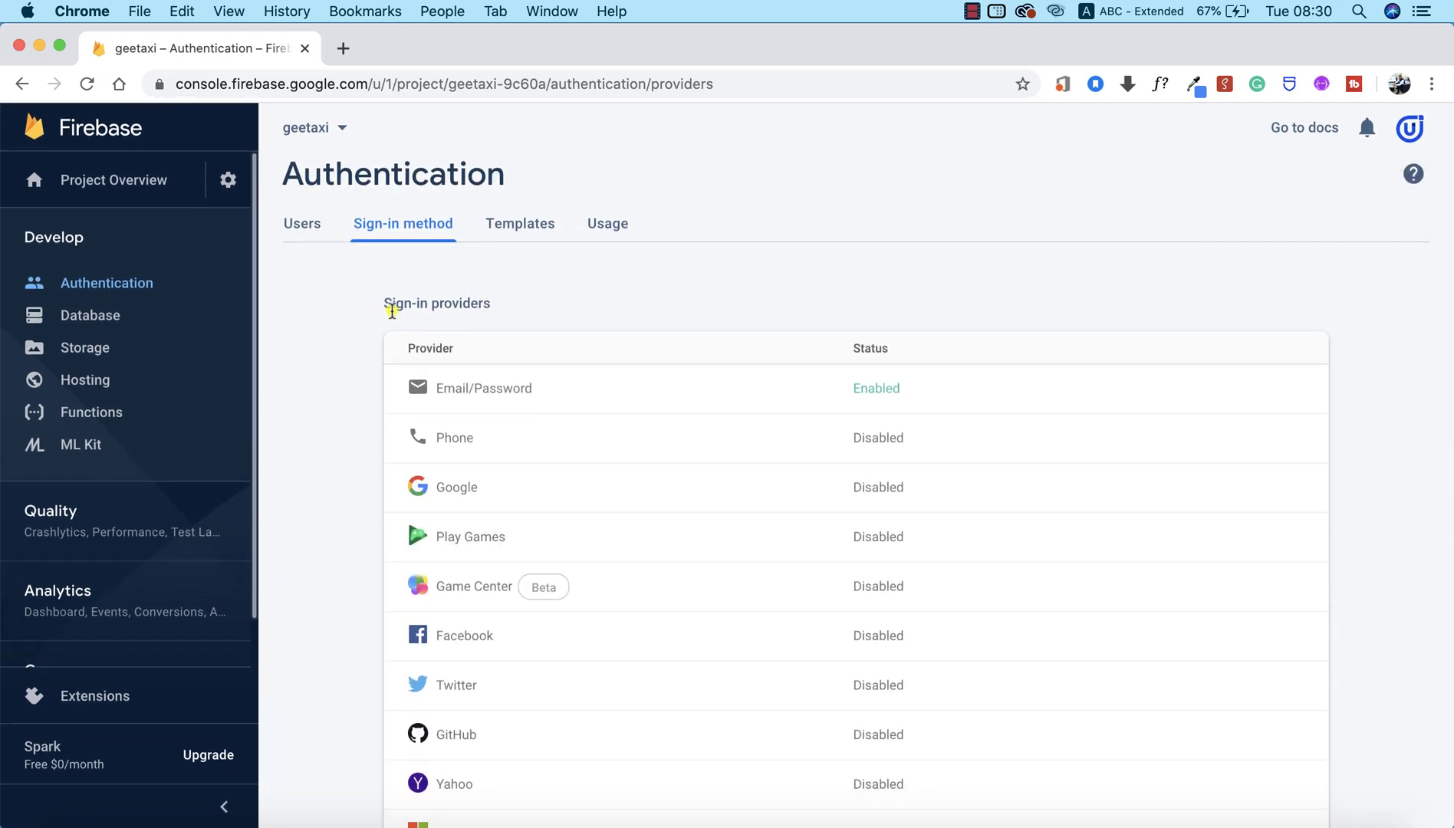
pyautogui.moveTo(188, 283)
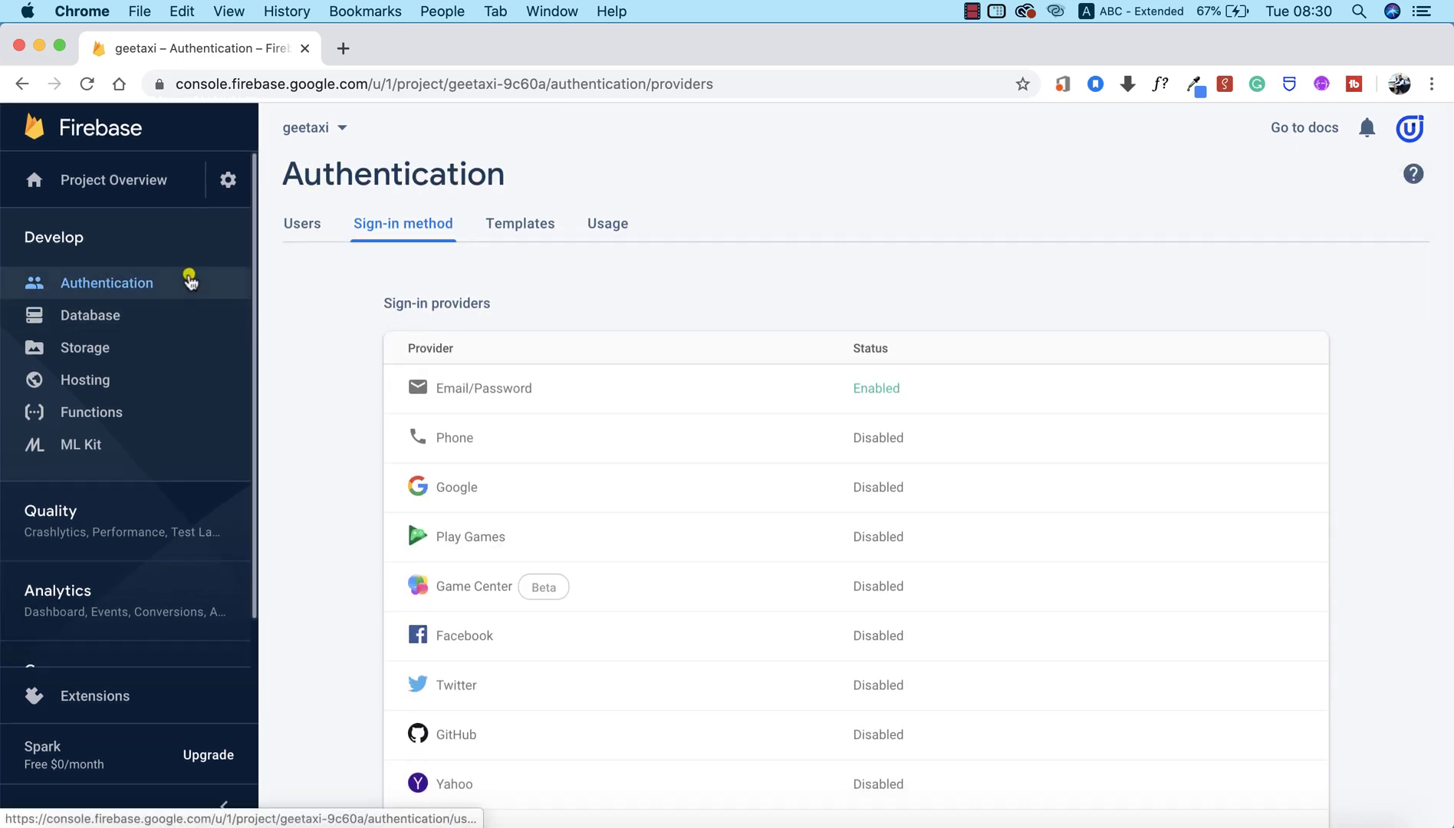